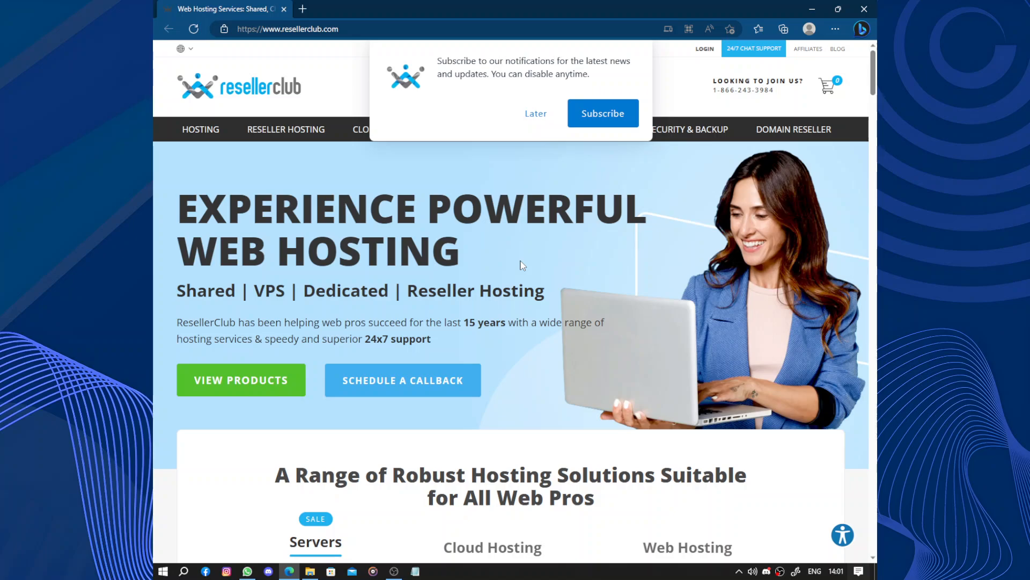
mouse_move(526, 268)
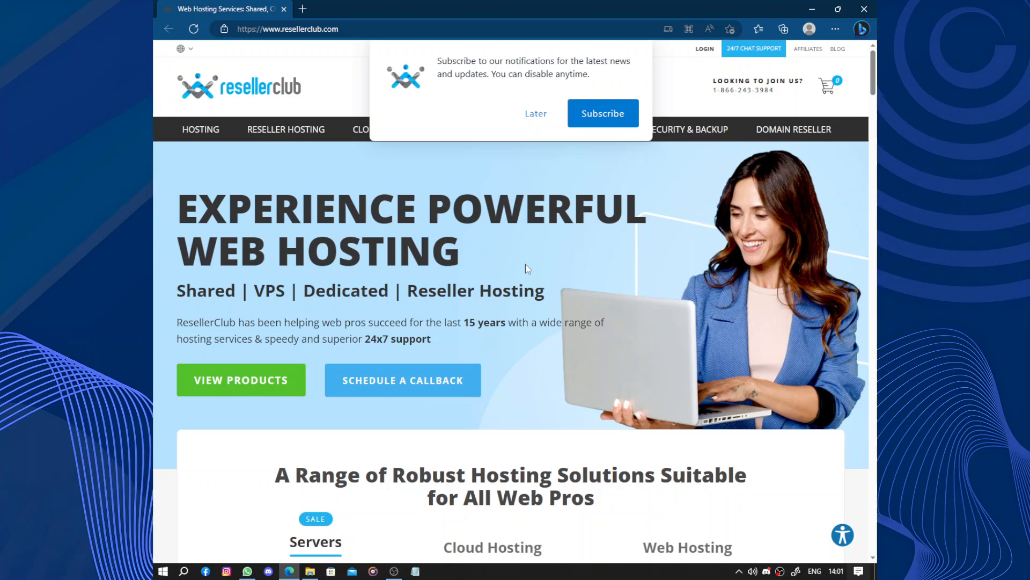
mouse_move(508, 319)
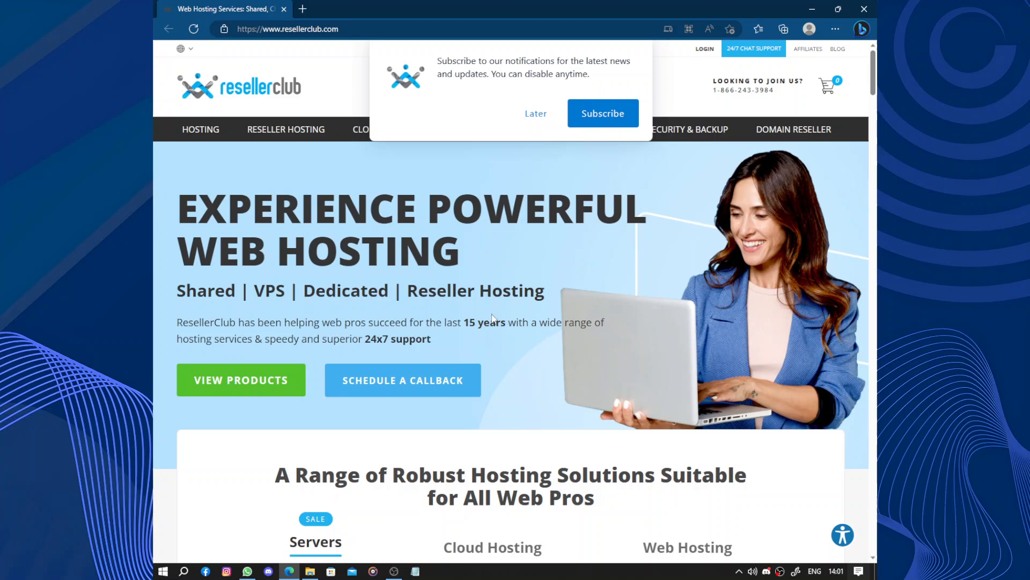
mouse_move(496, 314)
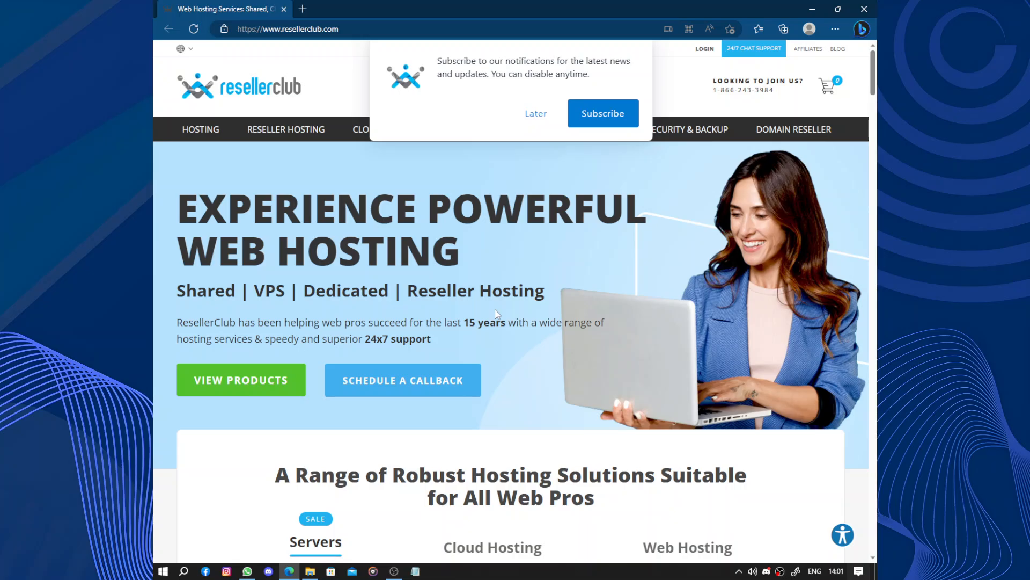
Scroll through the homepage's features, support and data-centre sections and back to the server plans
scroll(down, 3)
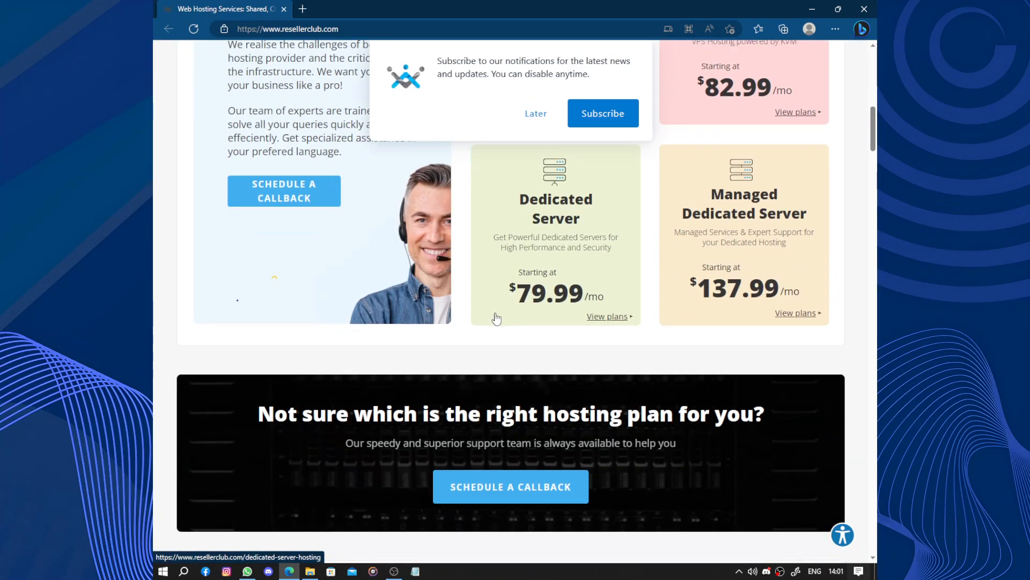
mouse_move(490, 220)
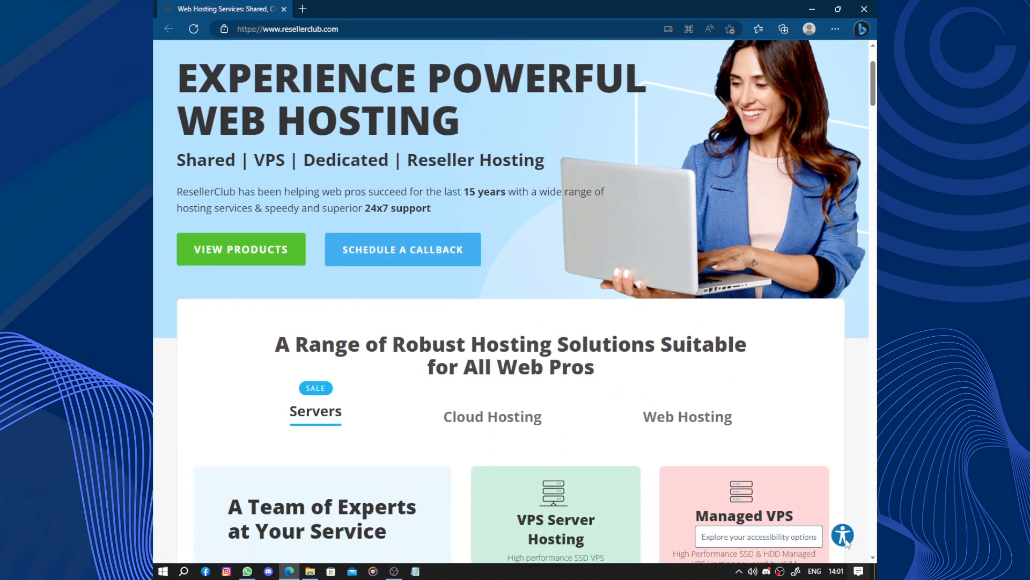
scroll(down, 3)
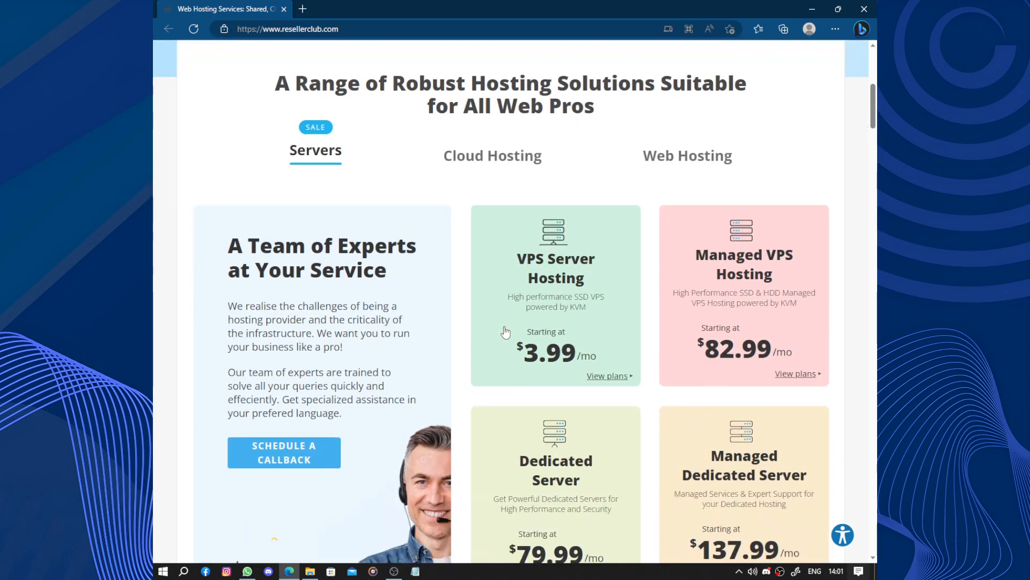
scroll(down, 3)
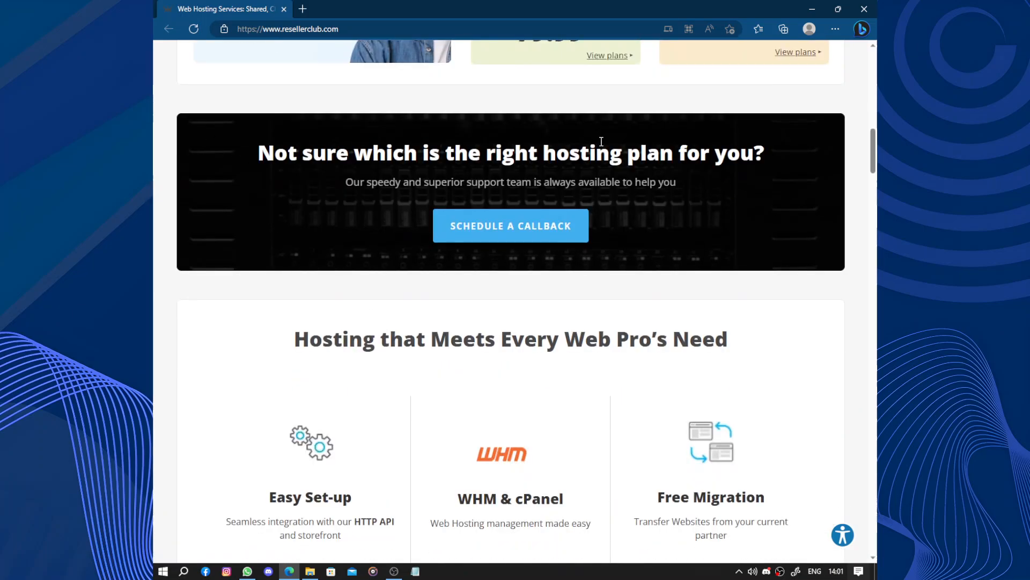
scroll(down, 3)
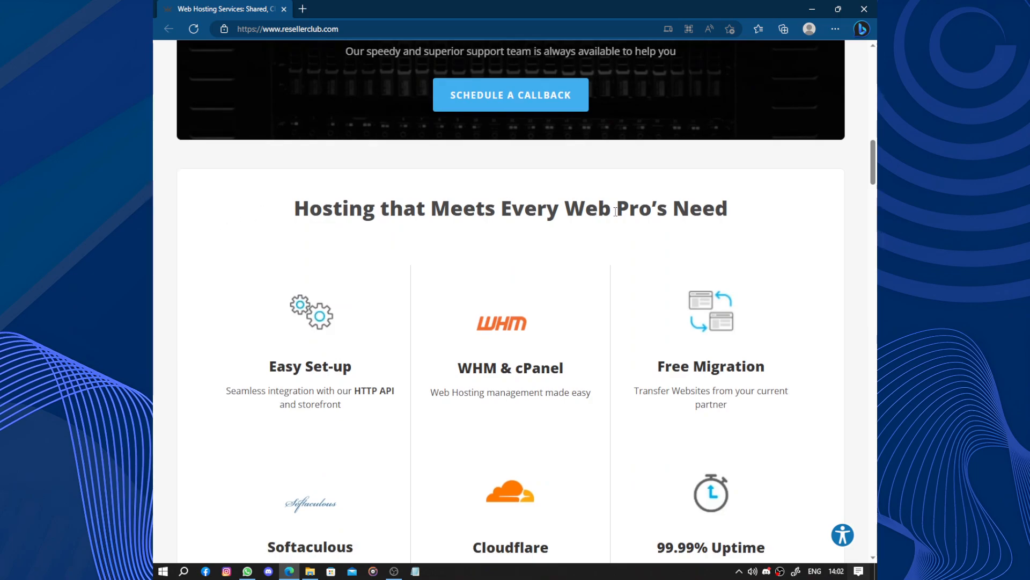
scroll(down, 3)
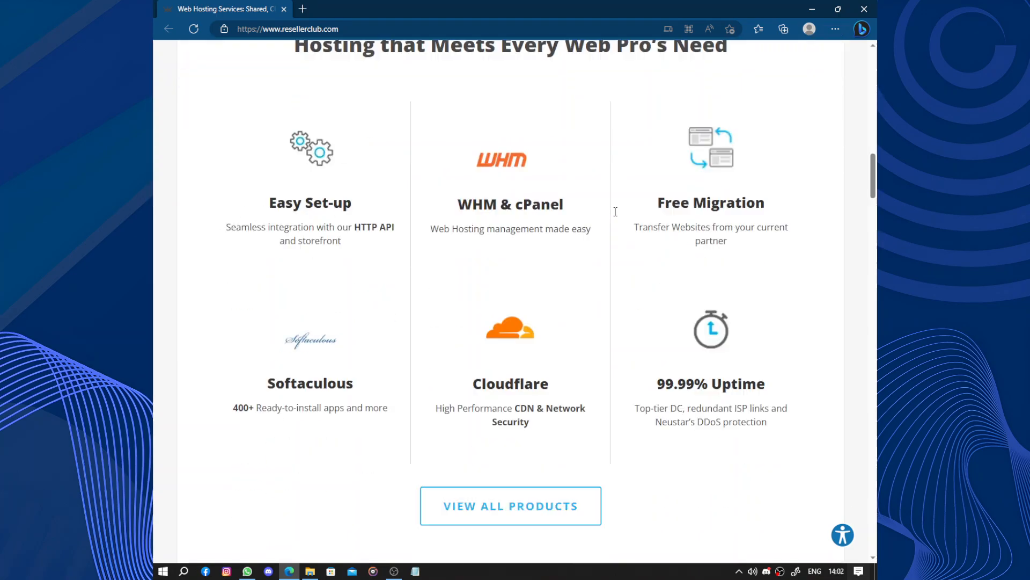
scroll(down, 3)
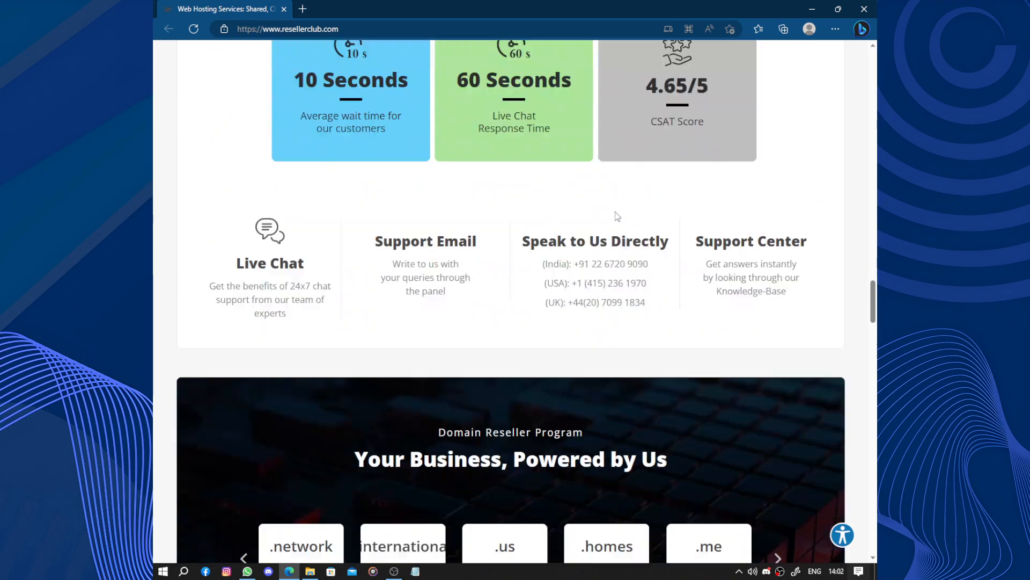
scroll(down, 3)
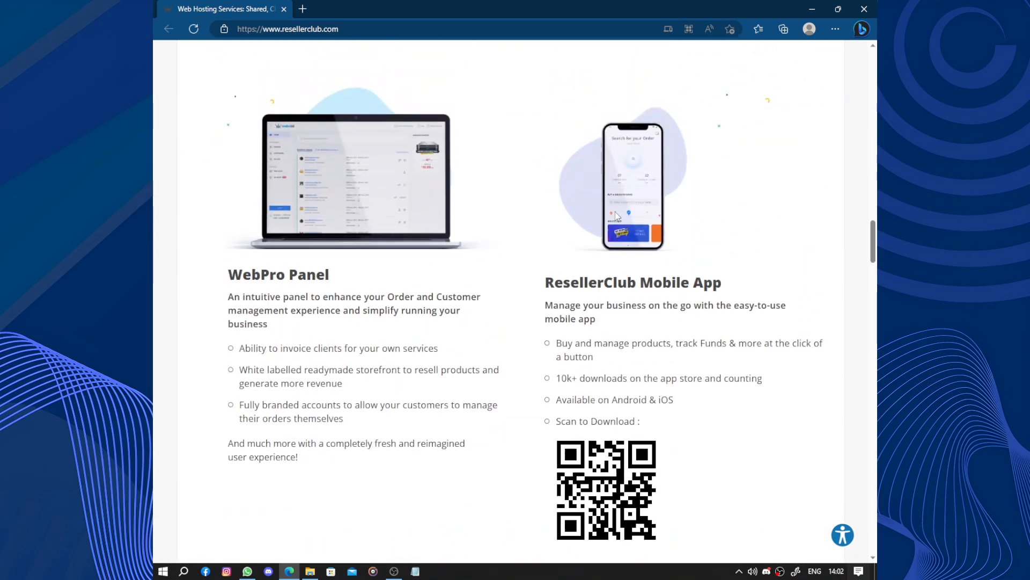
scroll(down, 3)
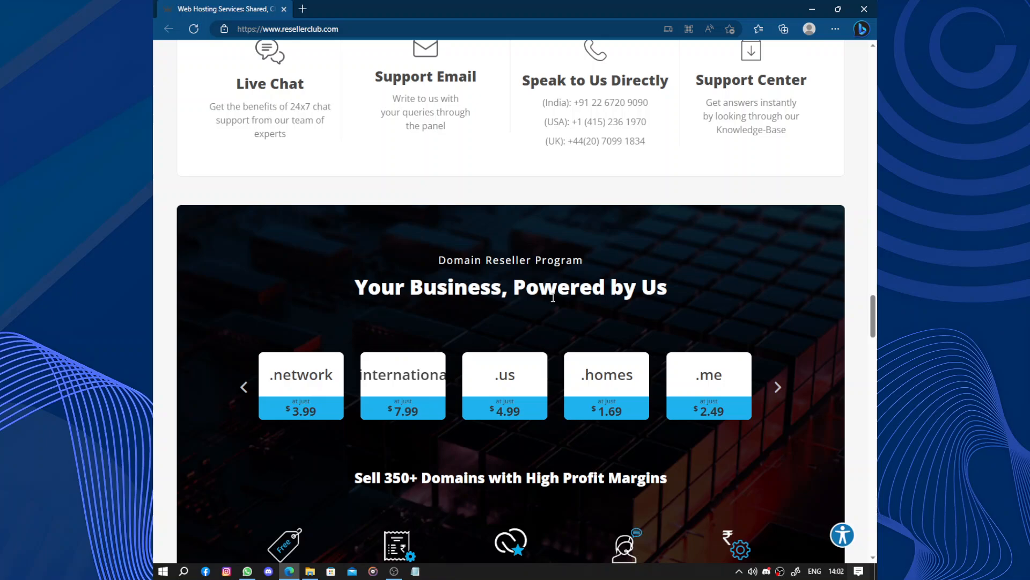
scroll(down, 3)
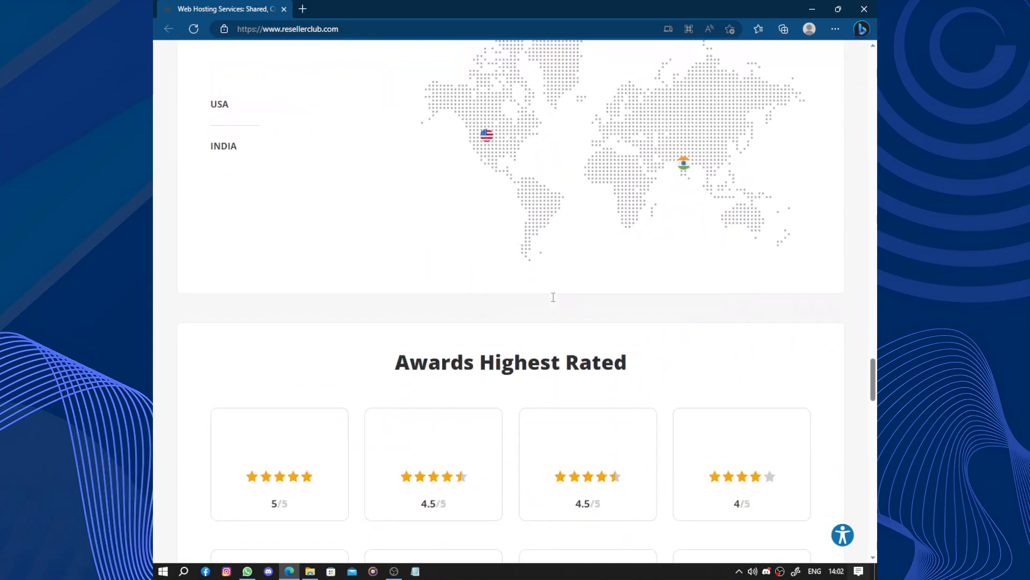
scroll(up, 3)
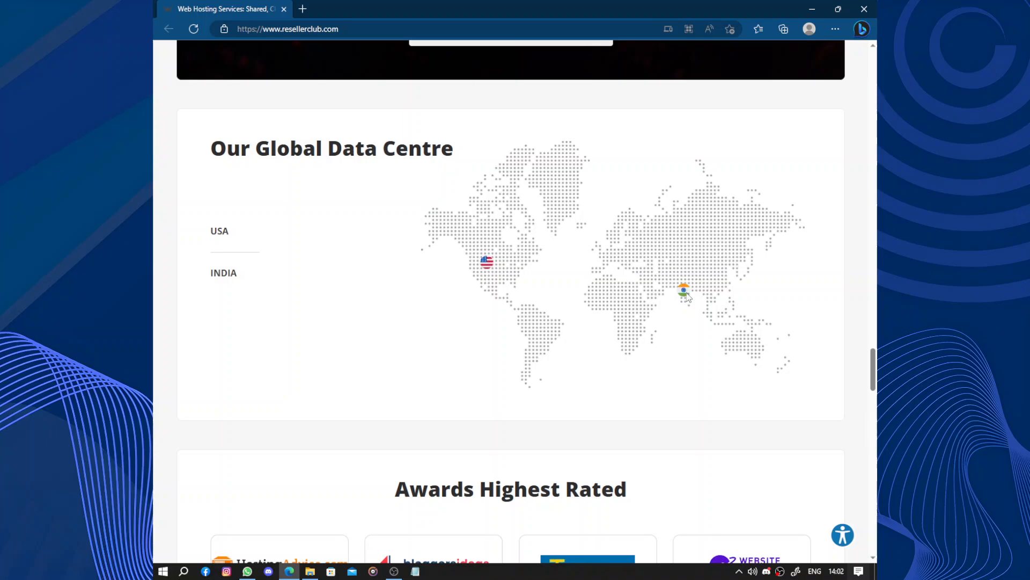
scroll(down, 3)
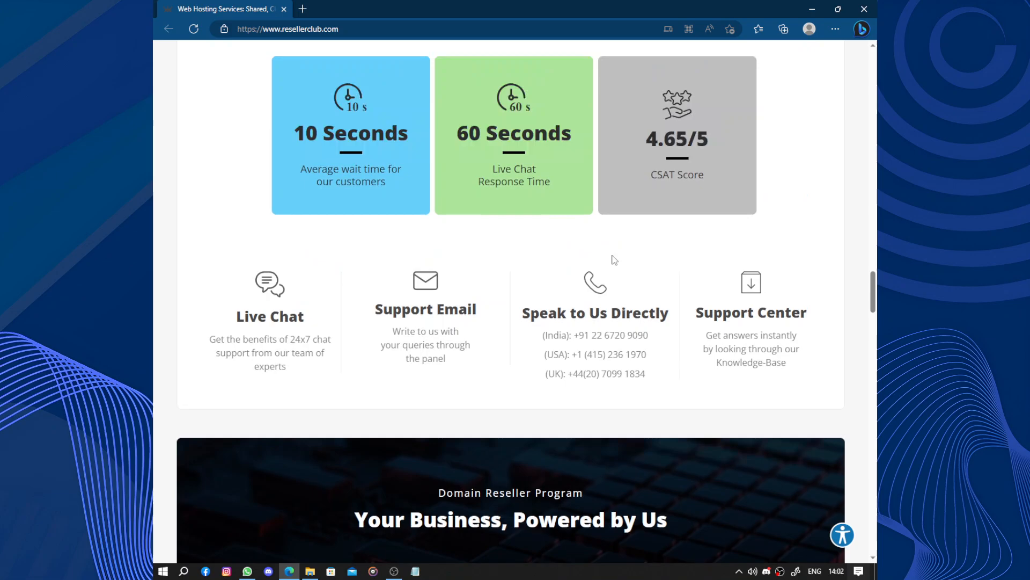
scroll(up, 3)
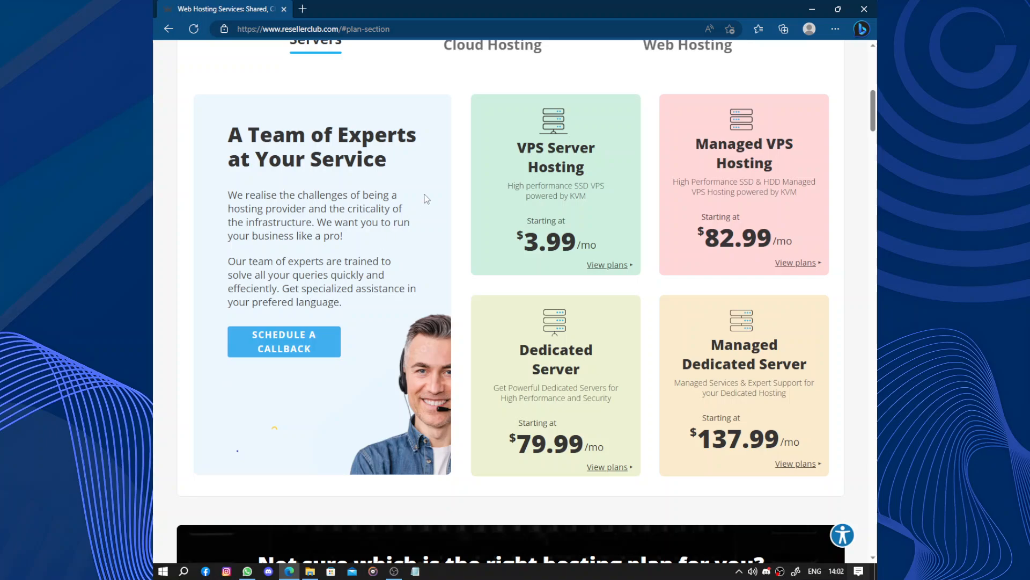
mouse_move(291, 128)
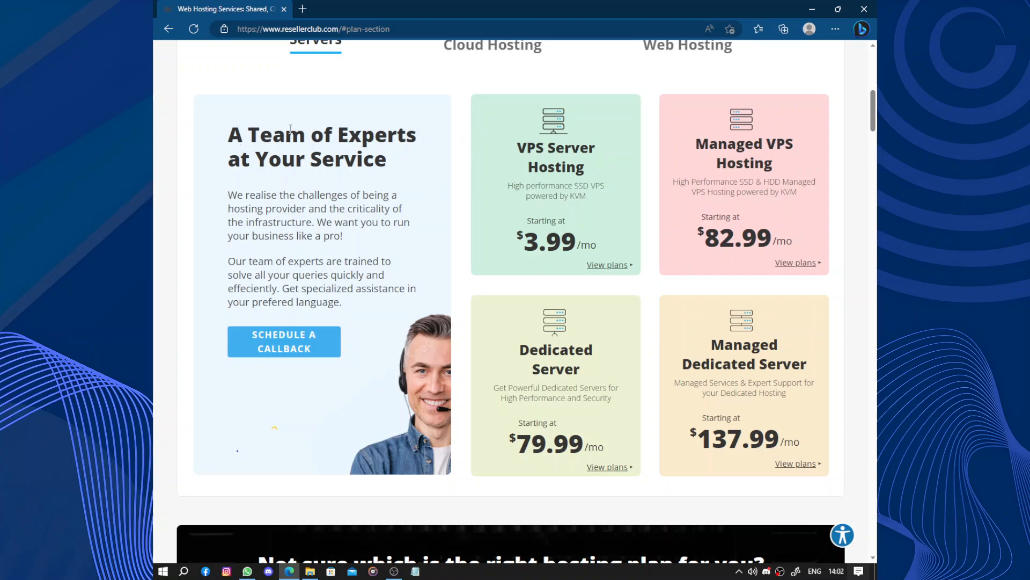
mouse_move(412, 426)
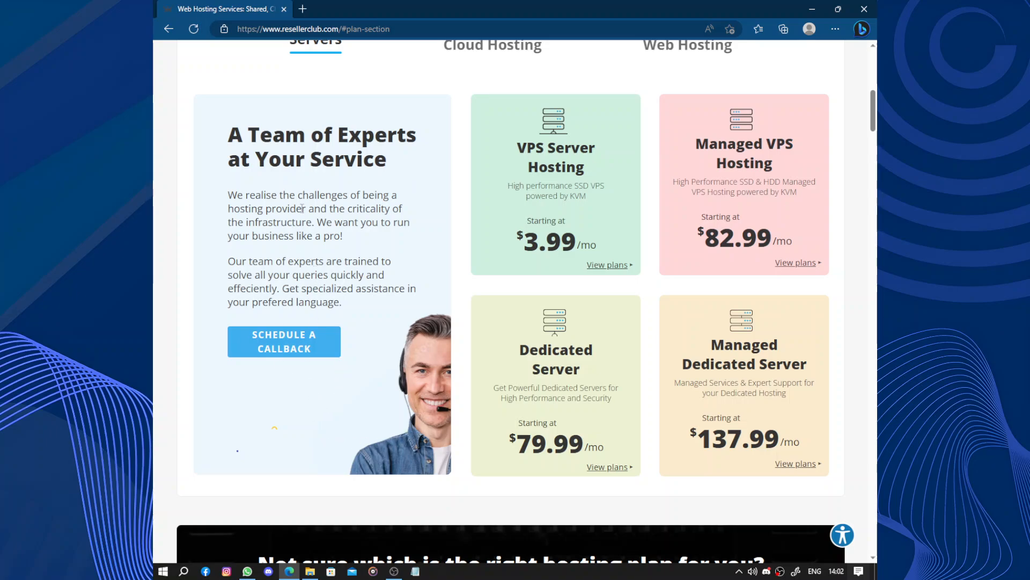
mouse_move(554, 167)
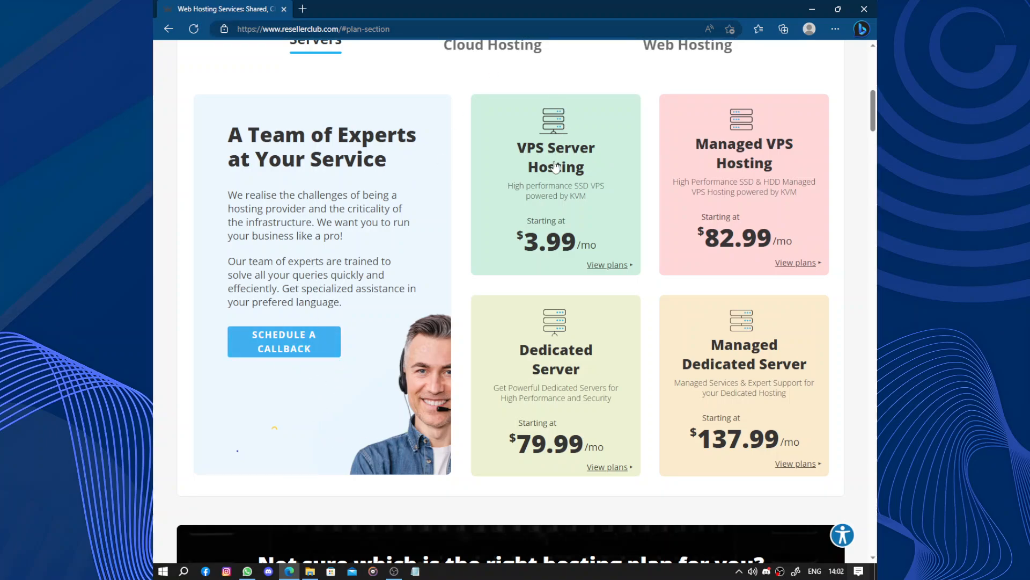
mouse_move(600, 191)
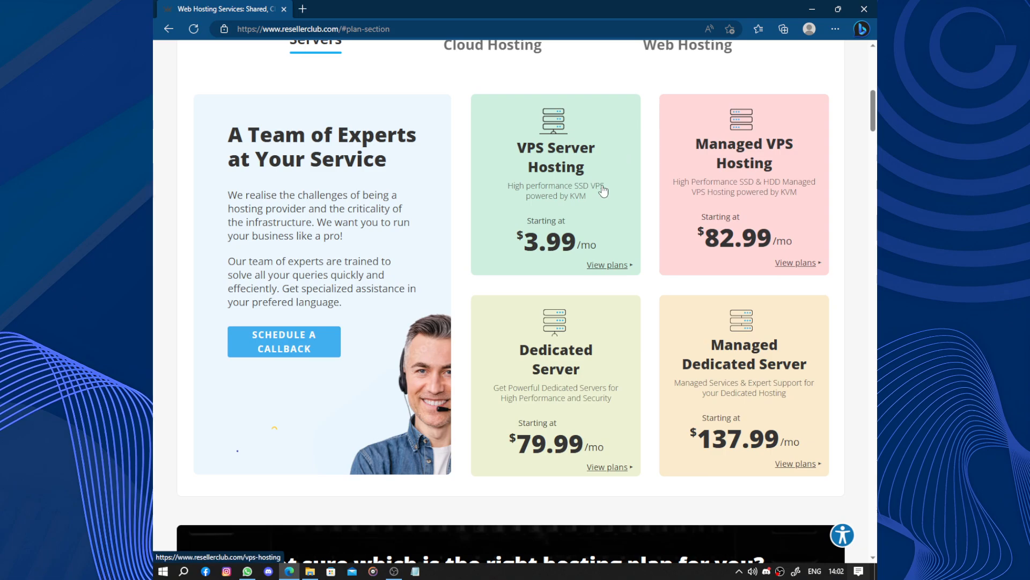
mouse_move(728, 157)
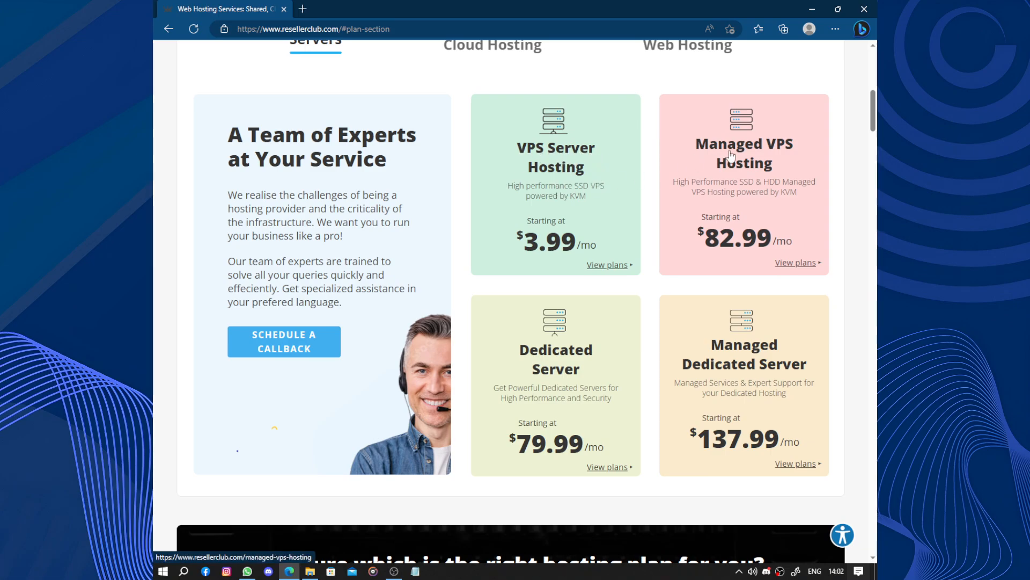
mouse_move(776, 174)
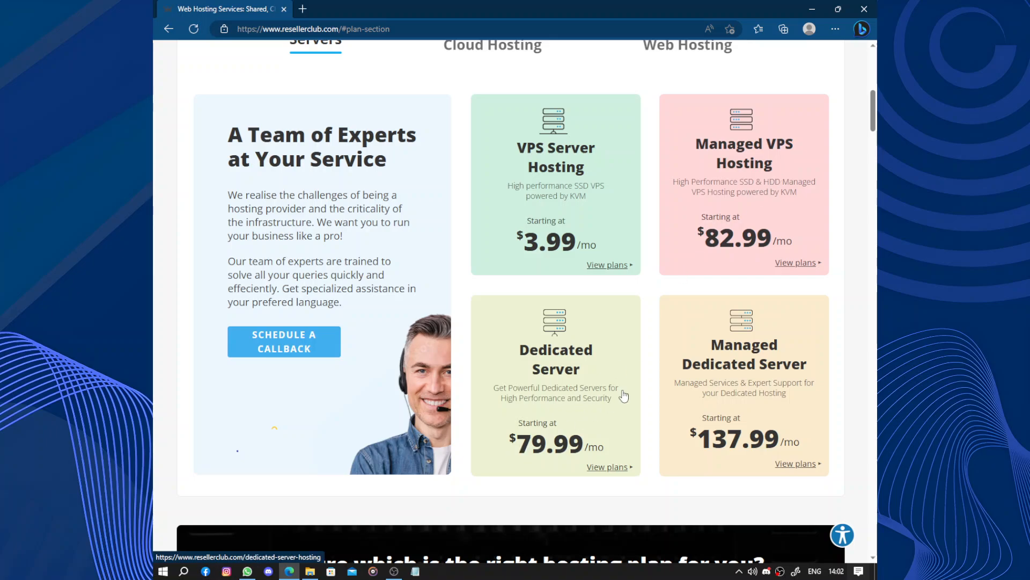
mouse_move(648, 412)
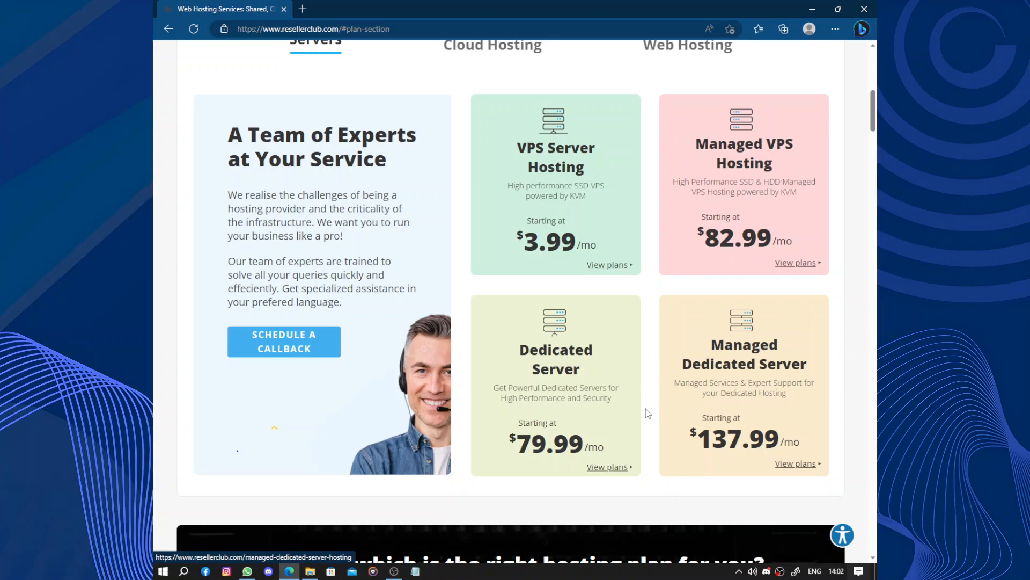
mouse_move(522, 155)
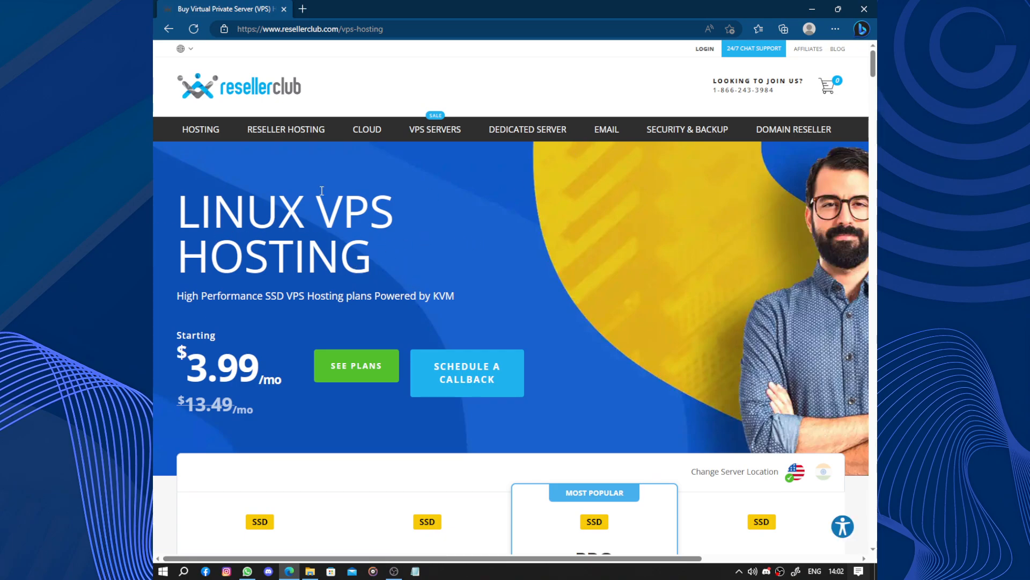
Switch the Linux VPS plans to HDD pricing, briefly back to SSD, then HDD again
scroll(down, 3)
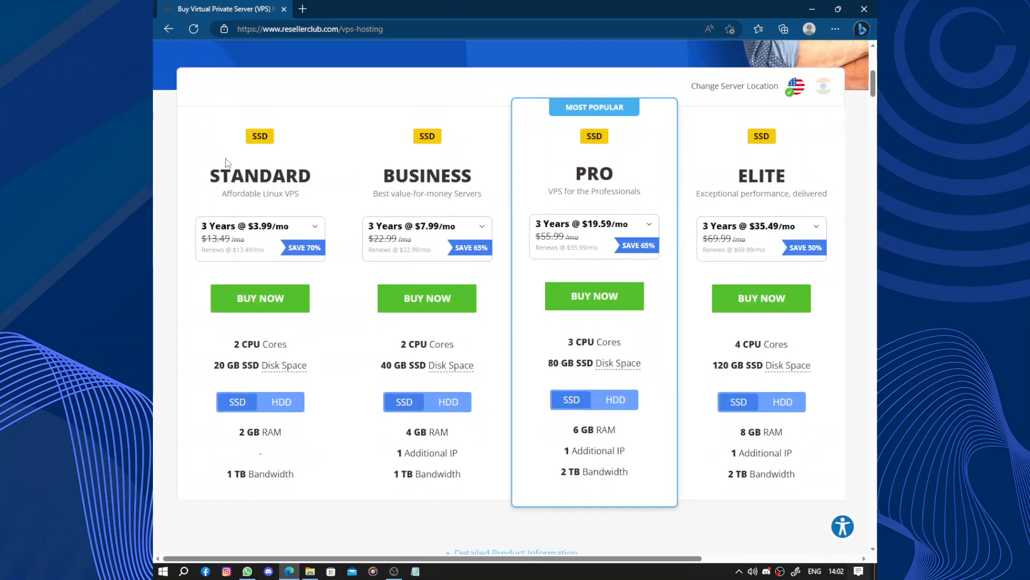
mouse_move(752, 182)
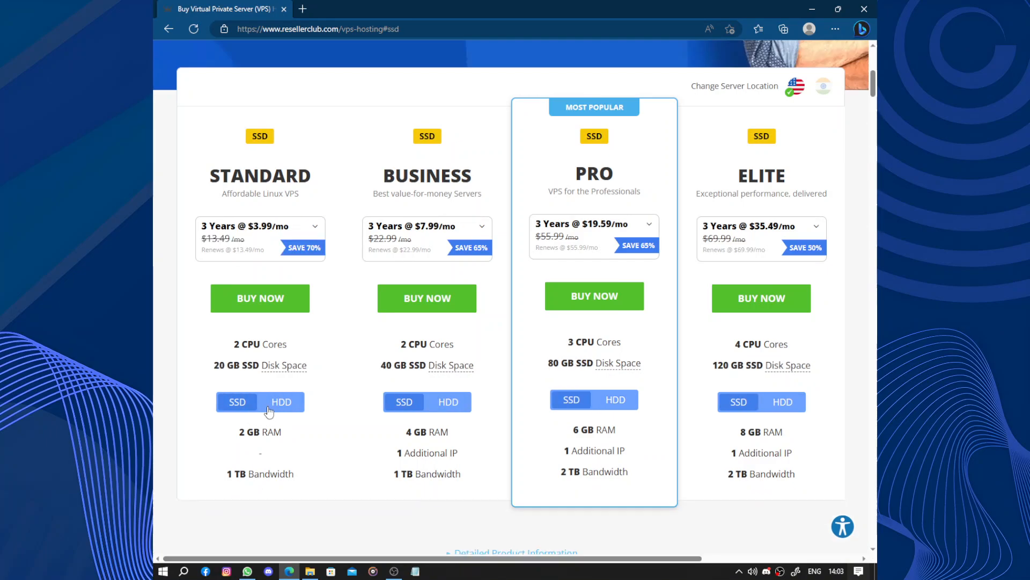
click(280, 401)
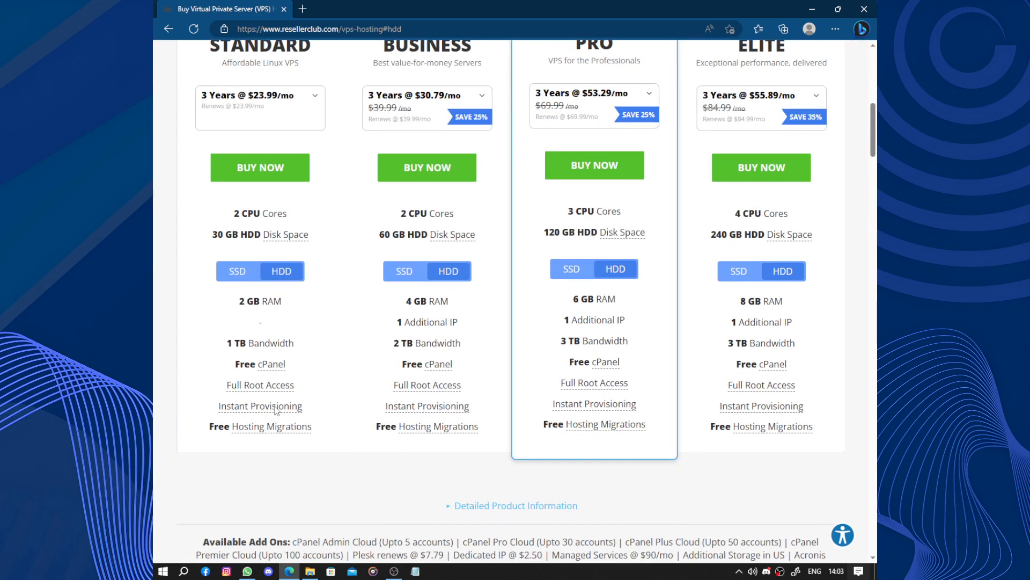
click(236, 271)
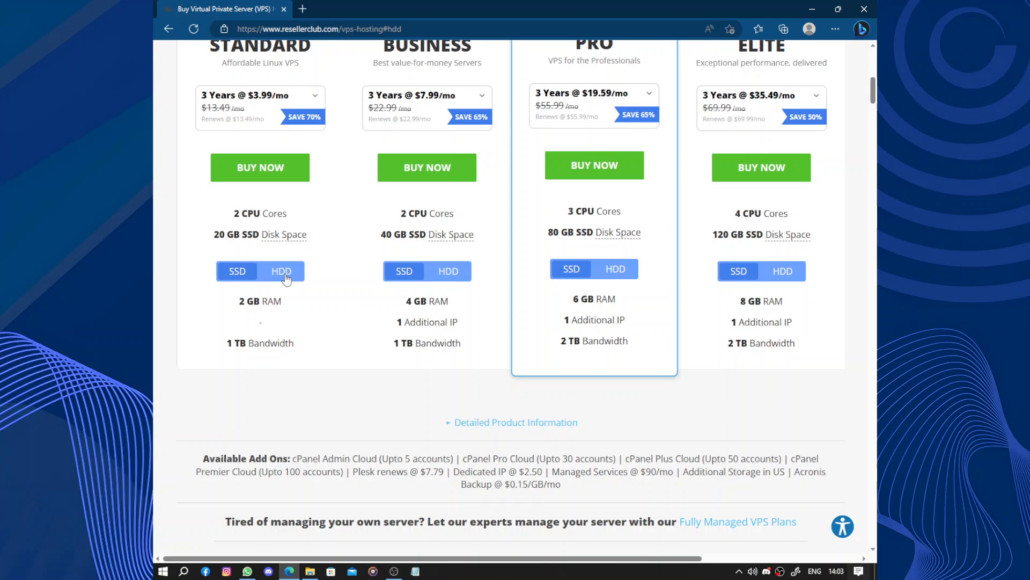
click(236, 270)
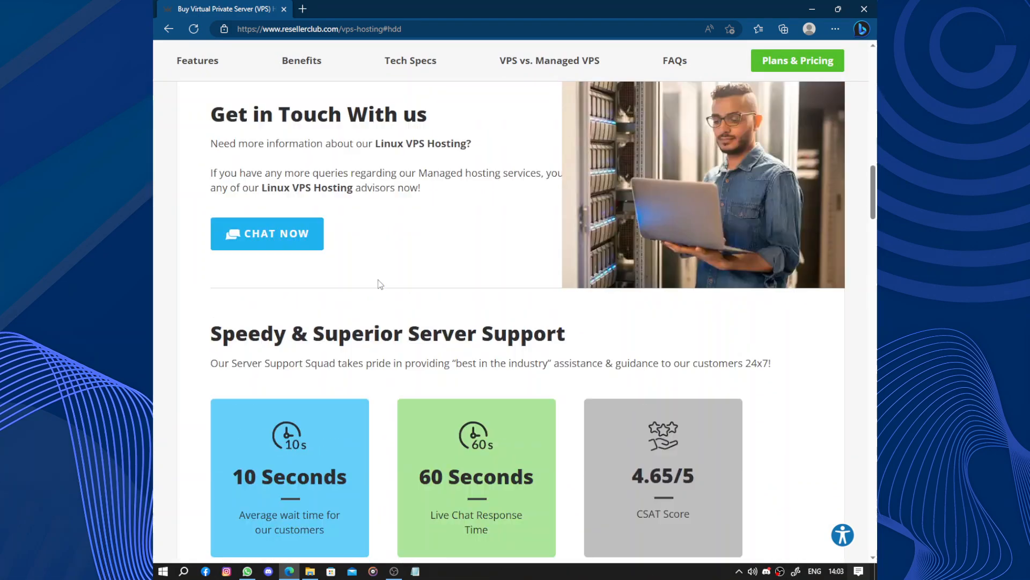
scroll(up, 3)
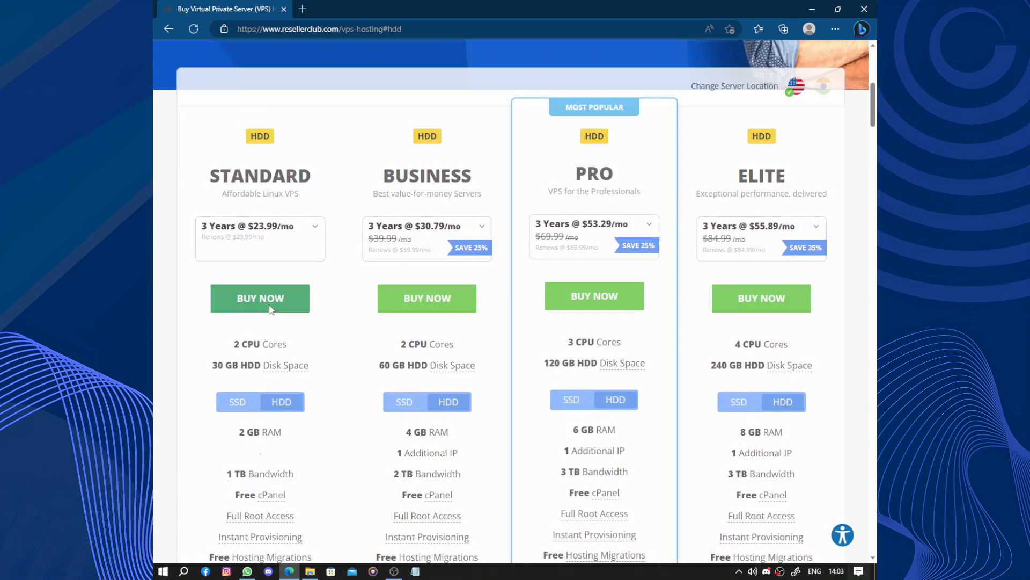
Start buying the Standard HDD plan and try 100 GB then 200 GB SAN storage, ending with None
click(259, 297)
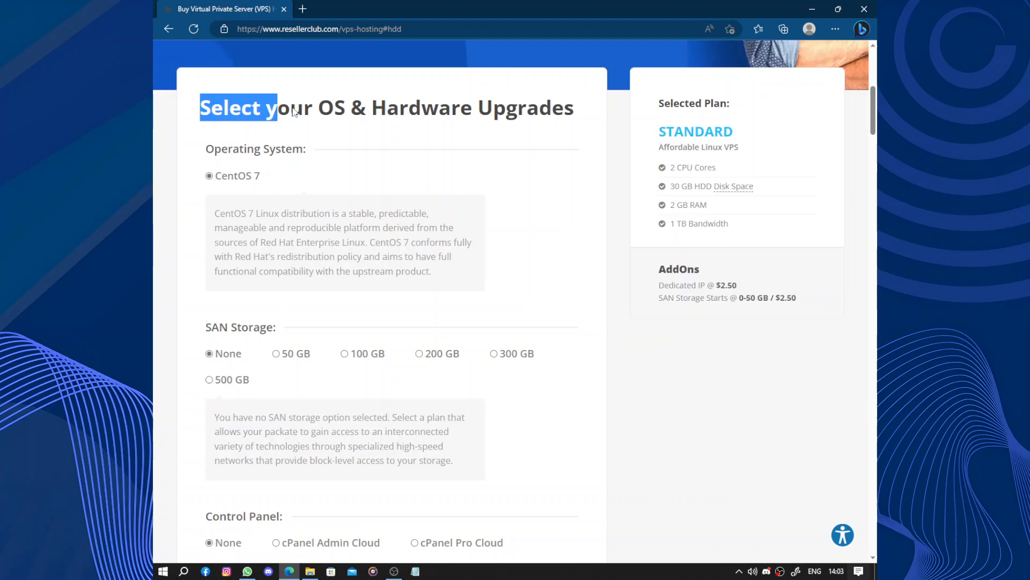
drag(296, 108, 592, 115)
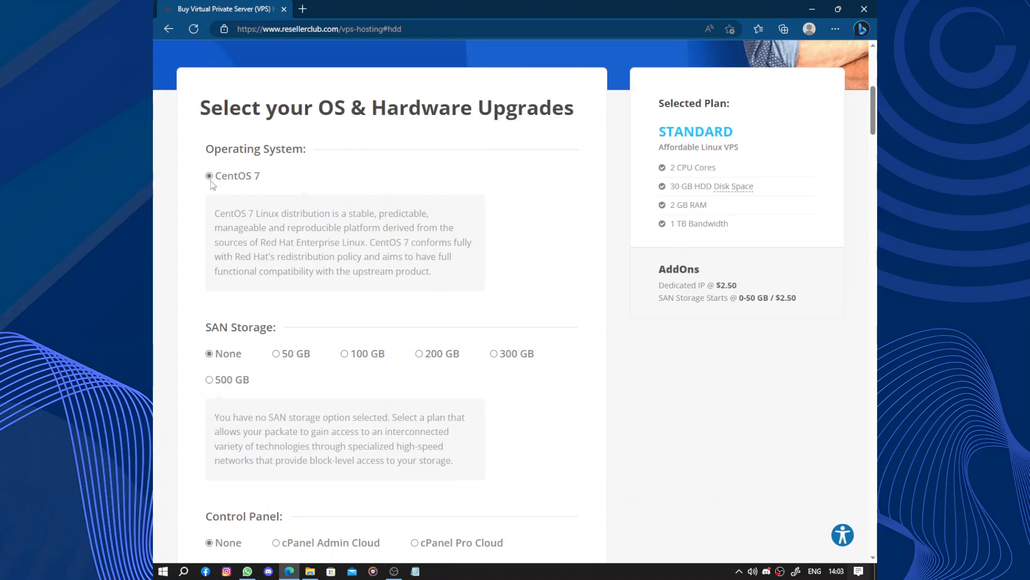
mouse_move(248, 187)
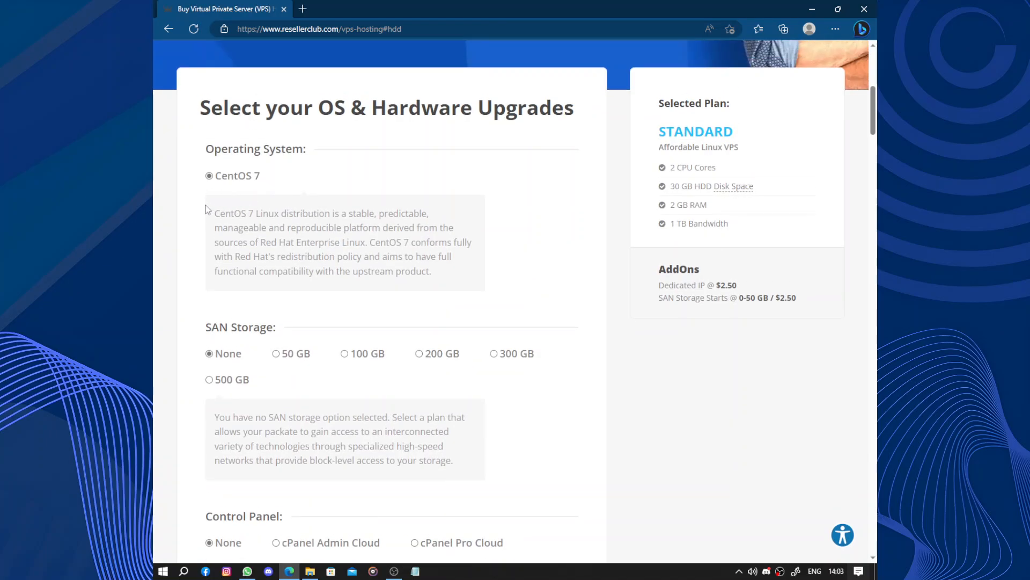
mouse_move(283, 340)
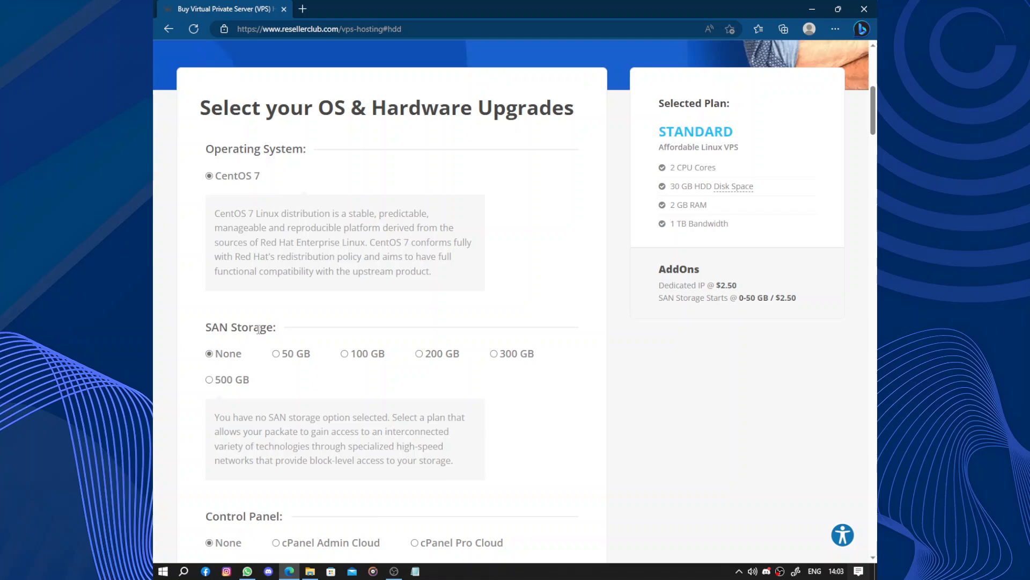
scroll(down, 3)
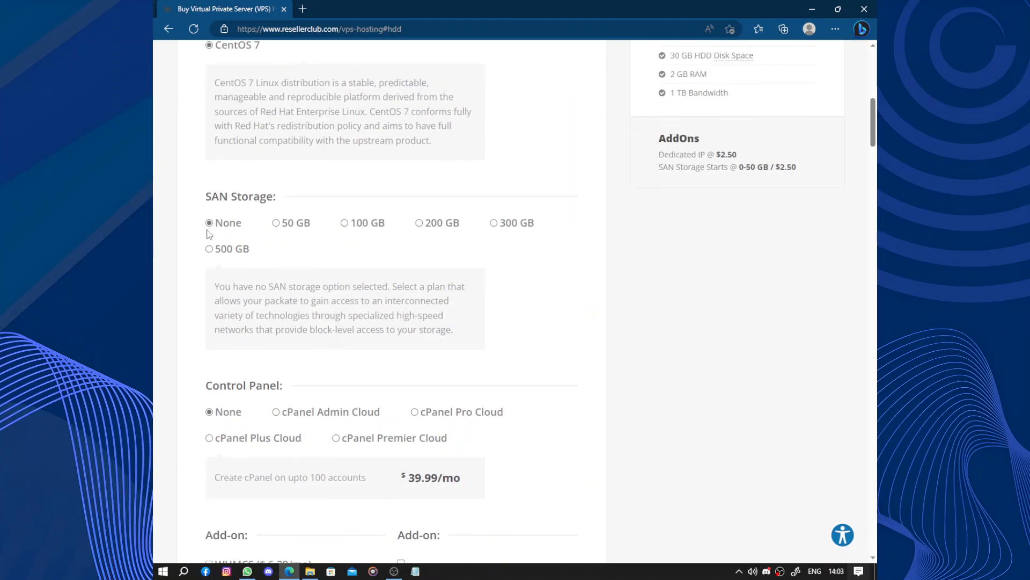
click(345, 223)
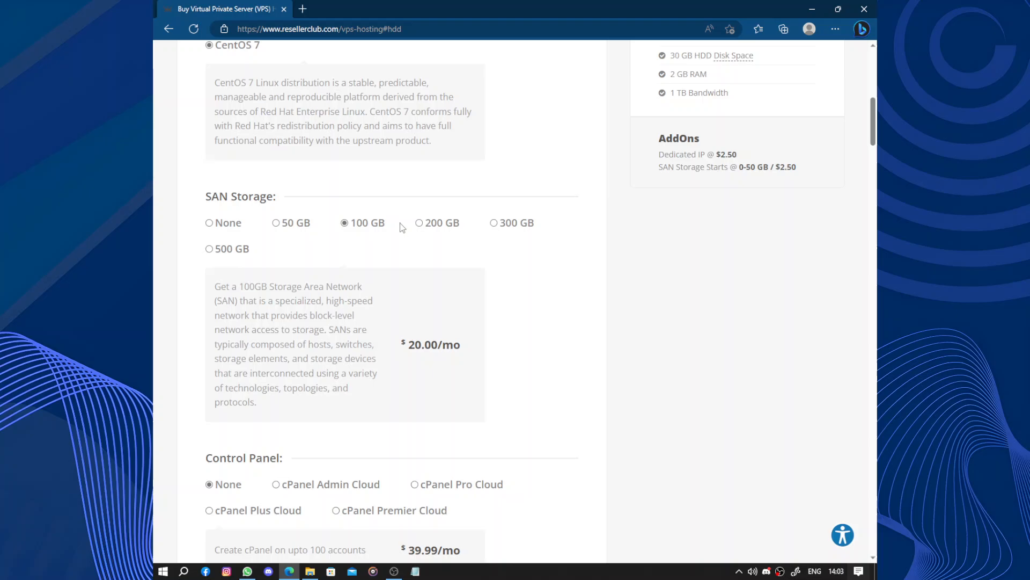
click(420, 222)
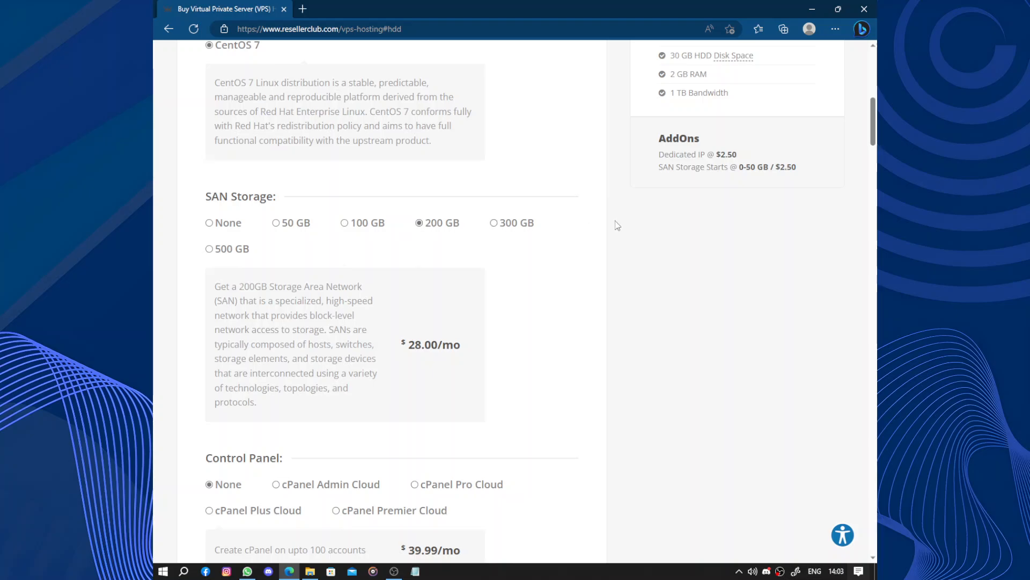
mouse_move(505, 309)
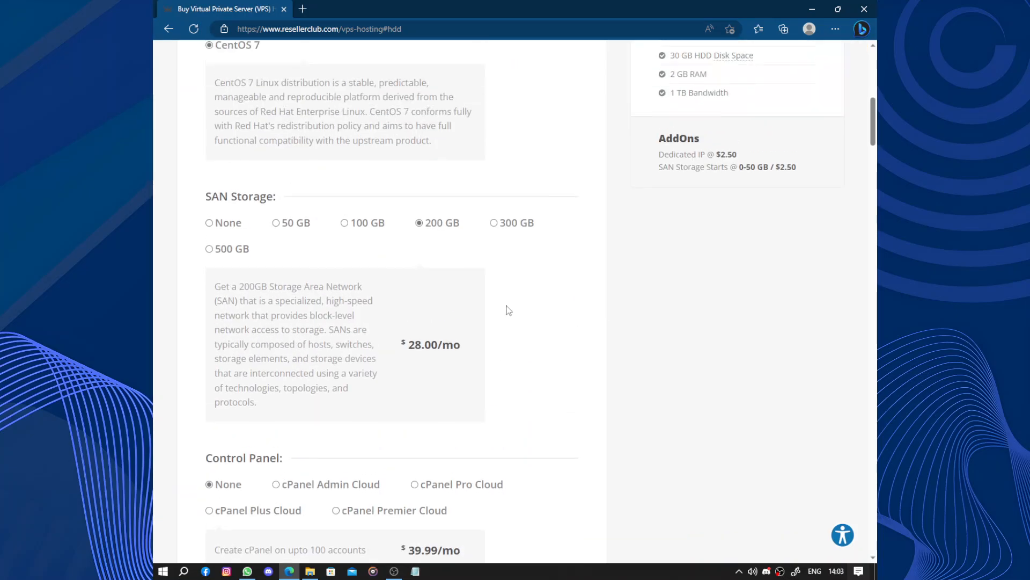
click(210, 248)
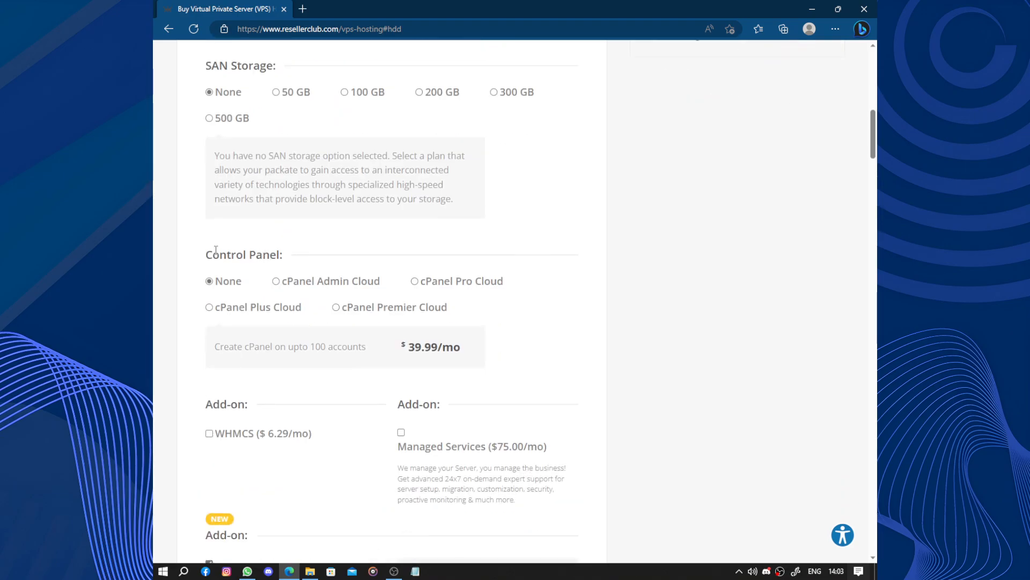
Scroll down the upgrades page past the Acronis Backup option toward Continue
scroll(down, 3)
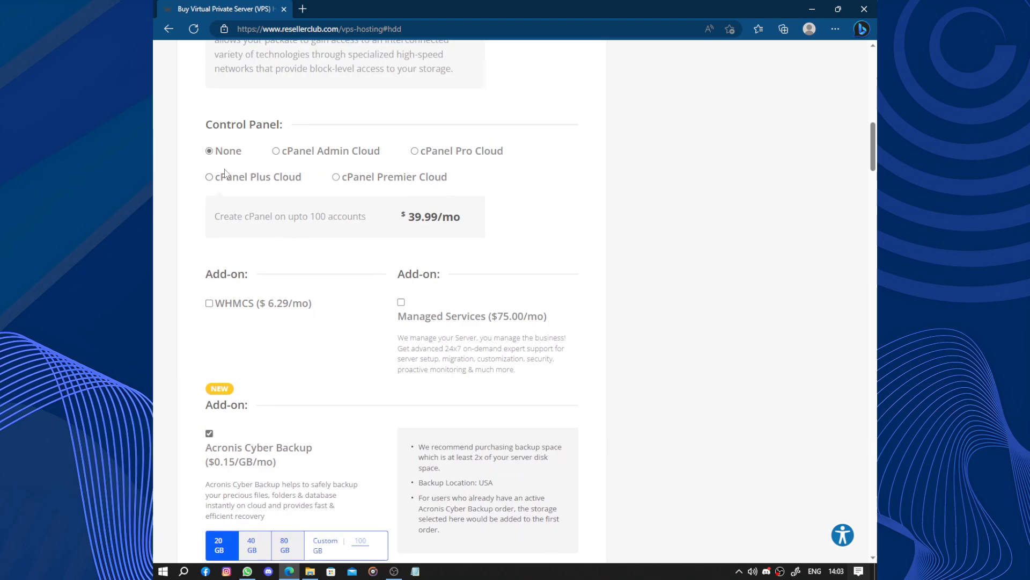
scroll(down, 3)
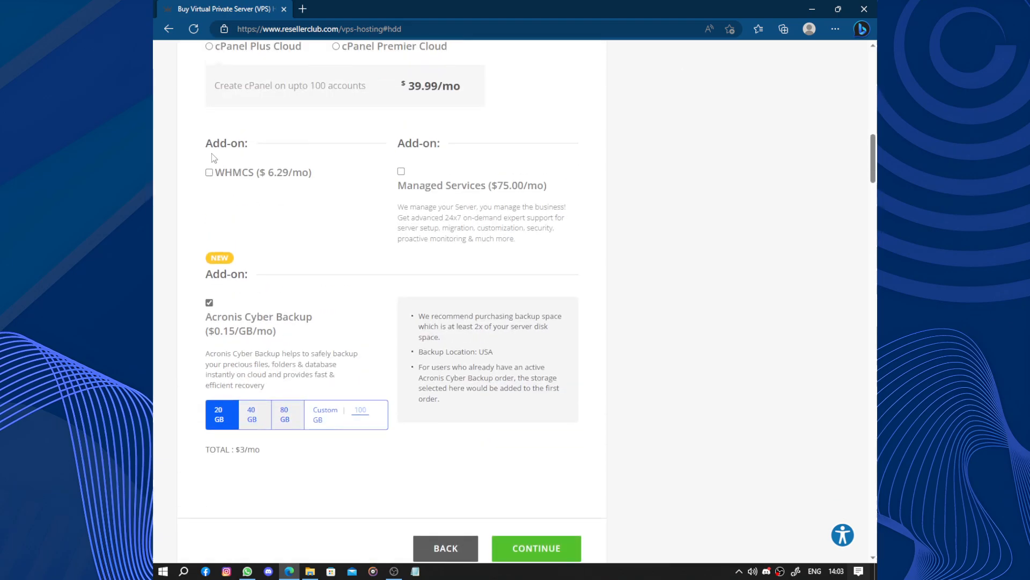
mouse_move(560, 198)
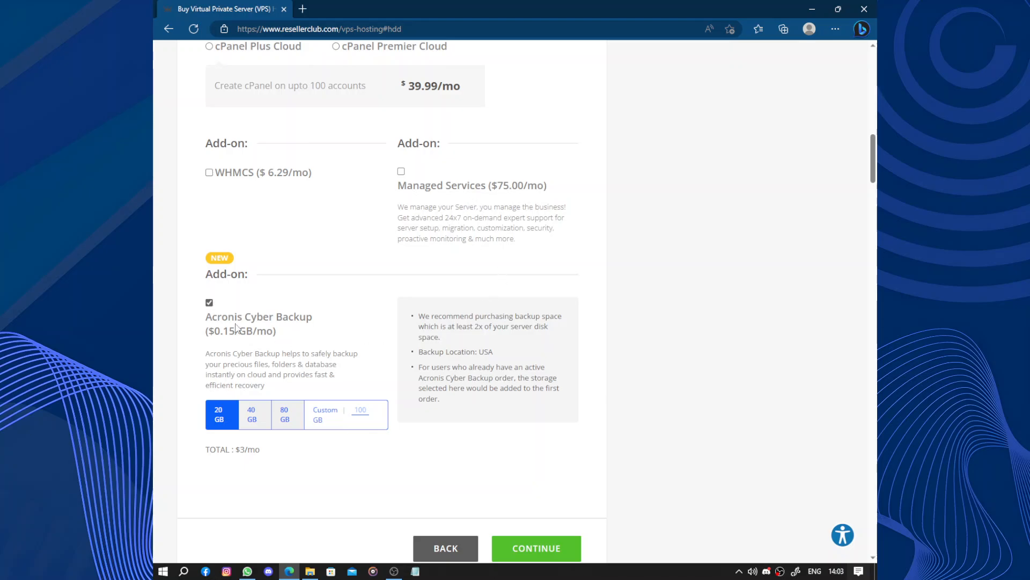
scroll(down, 3)
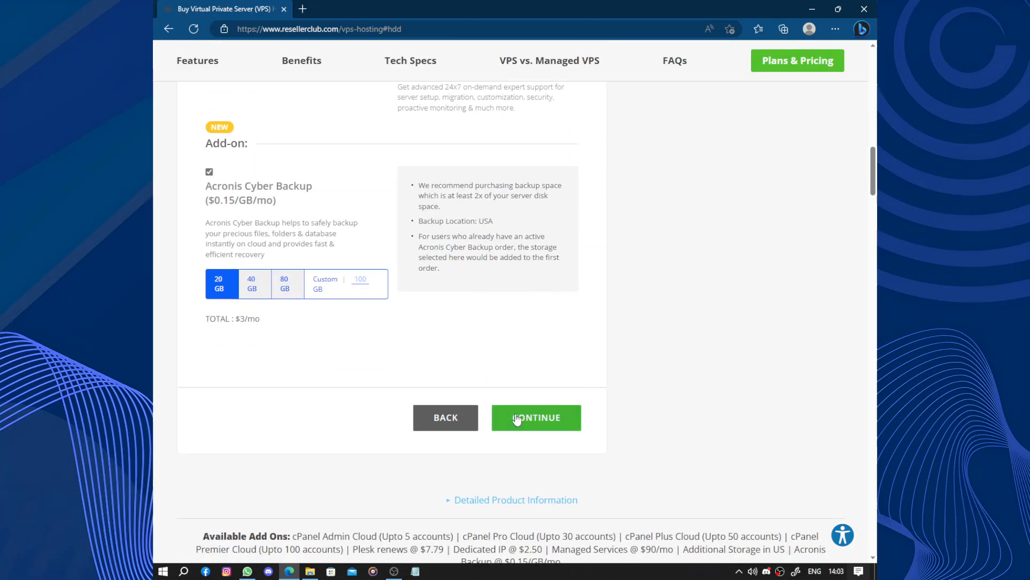
Continue from the upgrades page into the shopping cart
click(536, 417)
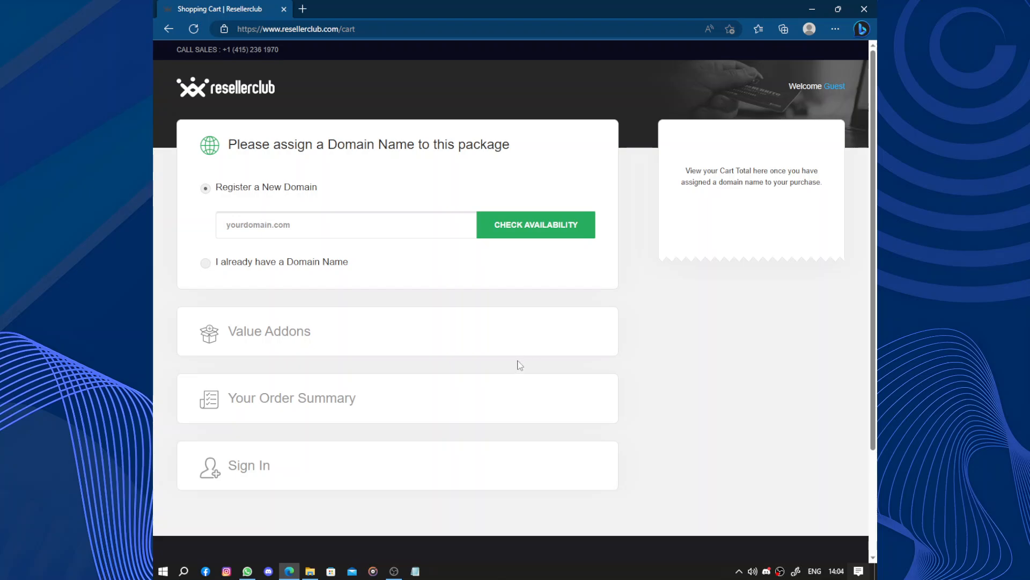
mouse_move(489, 357)
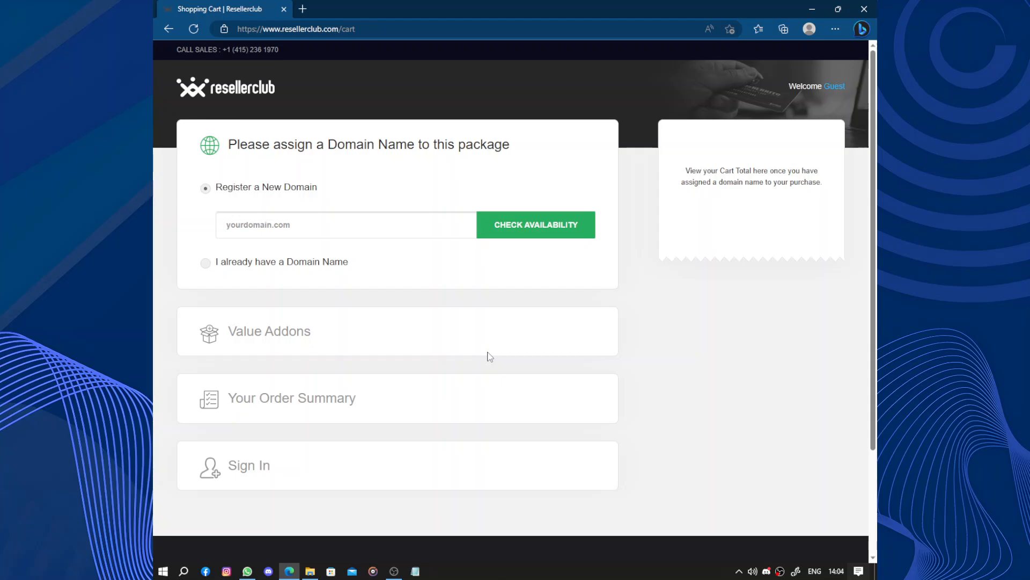
mouse_move(488, 359)
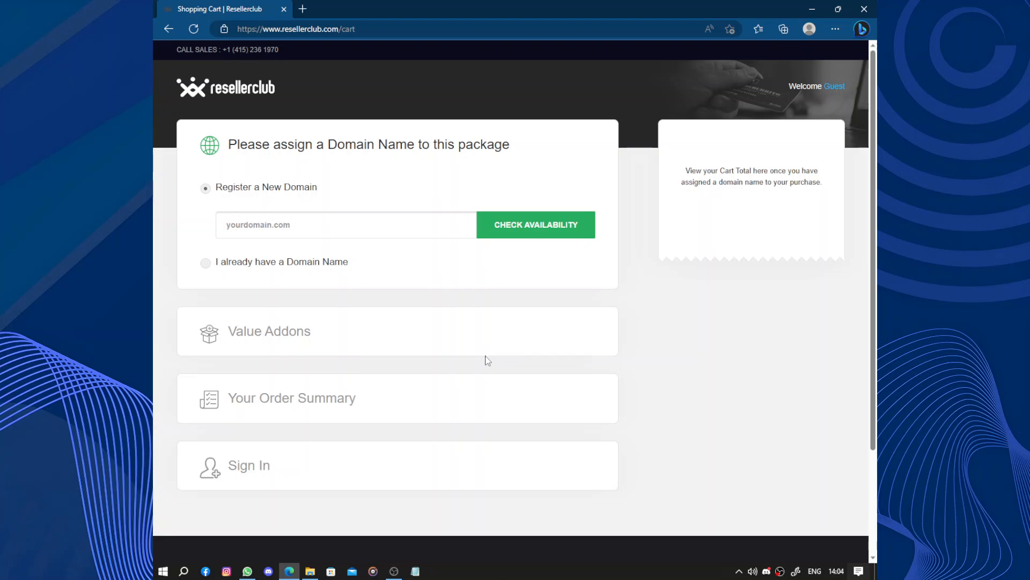
mouse_move(485, 360)
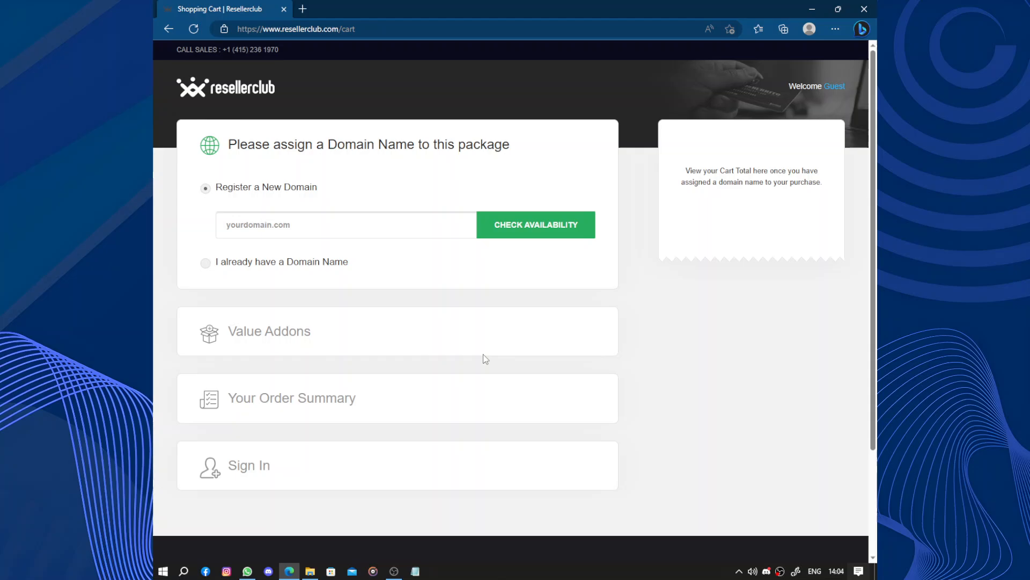
Check availability of the new domain madagha and view the suggested .com names at $11.99
click(345, 224)
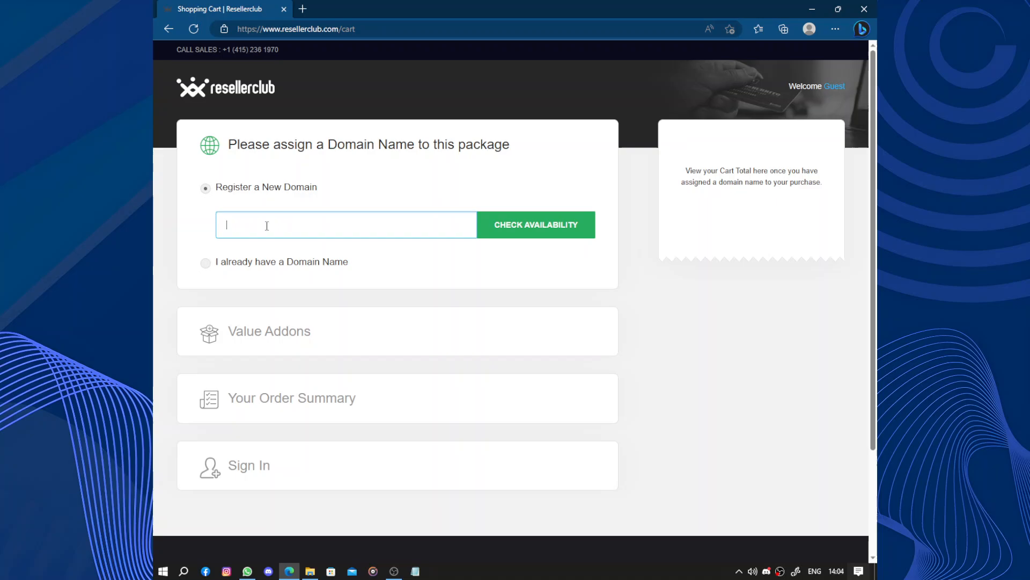
text(mada)
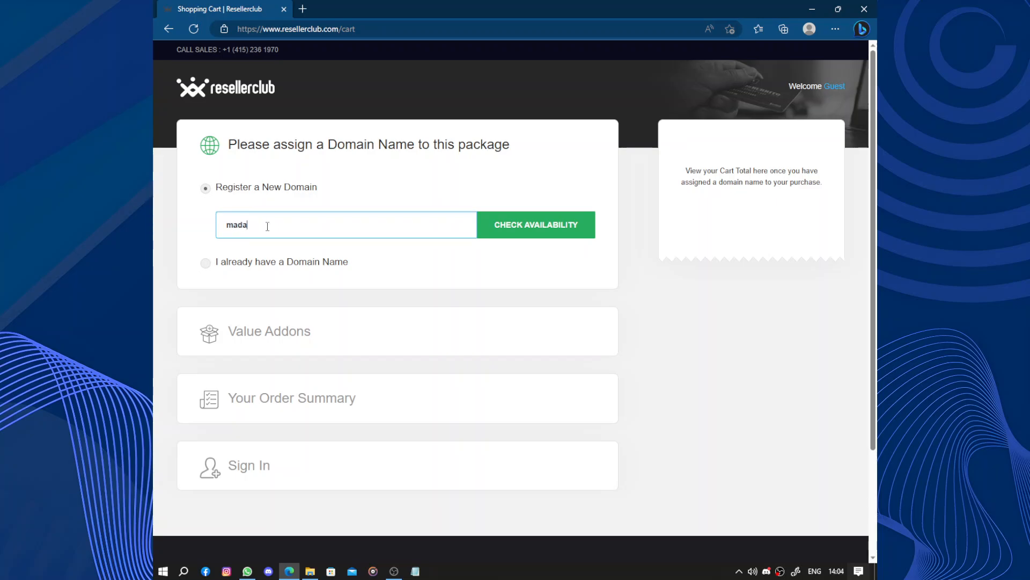
text(ghz)
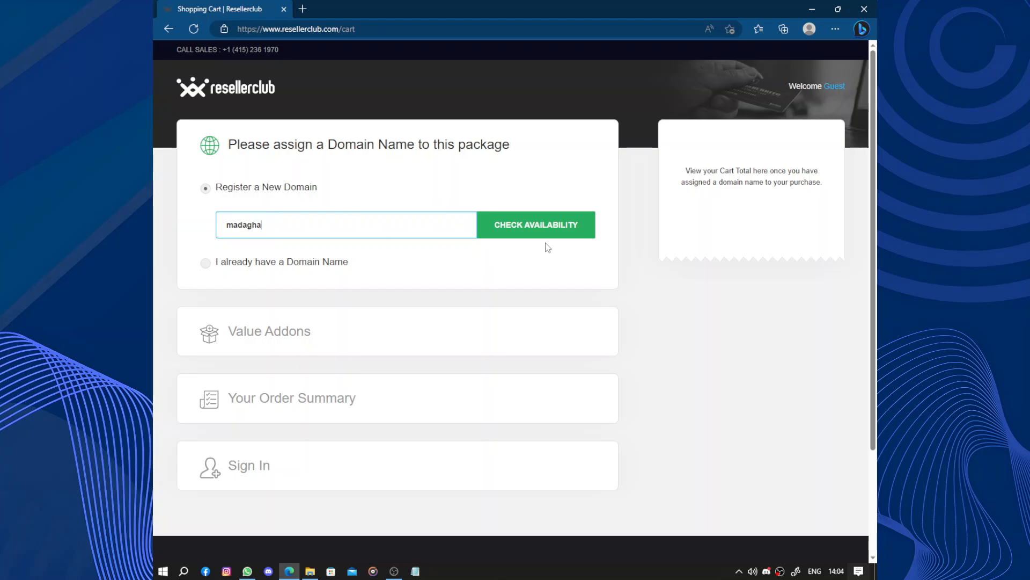
click(536, 225)
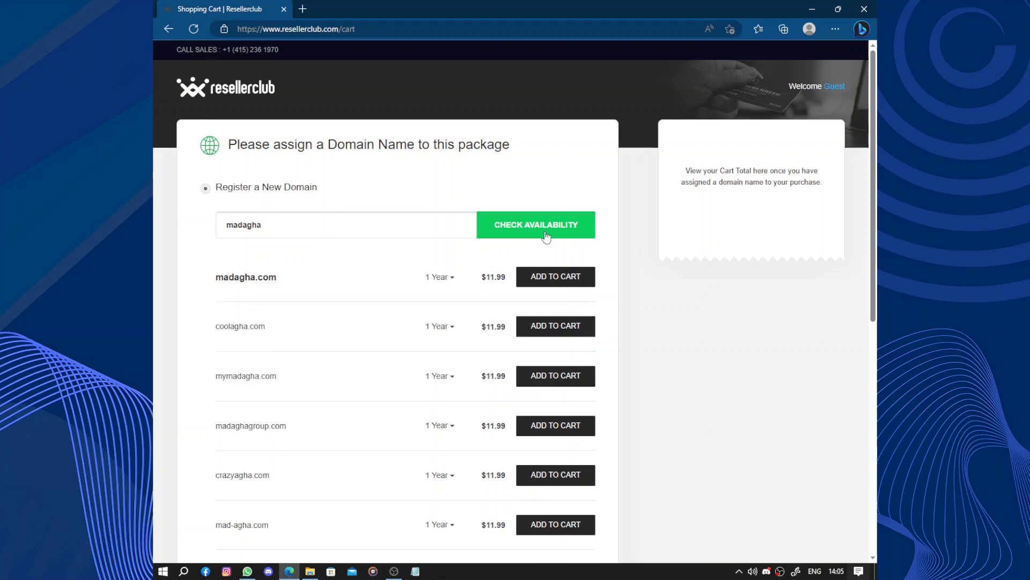
mouse_move(622, 273)
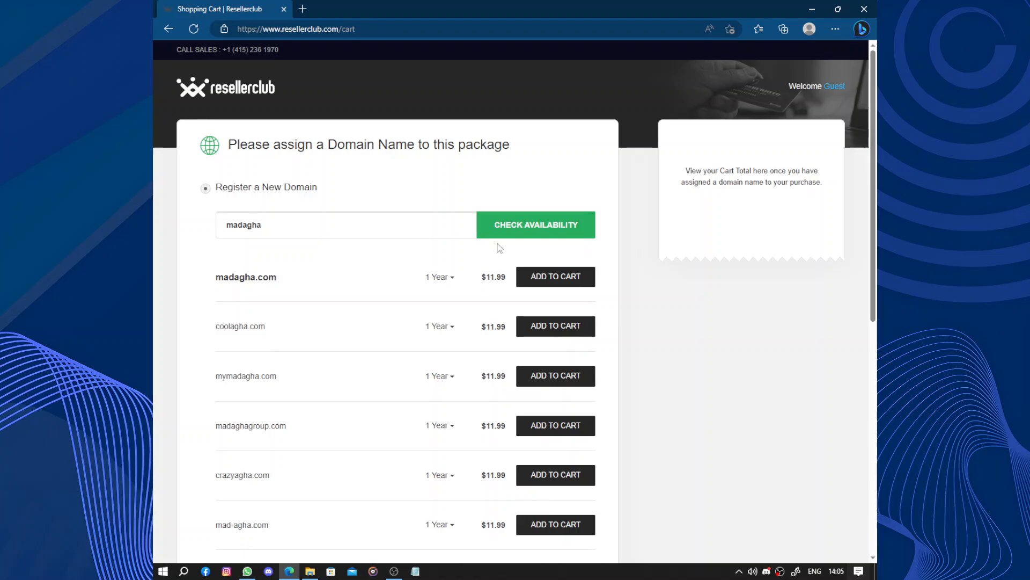
scroll(down, 3)
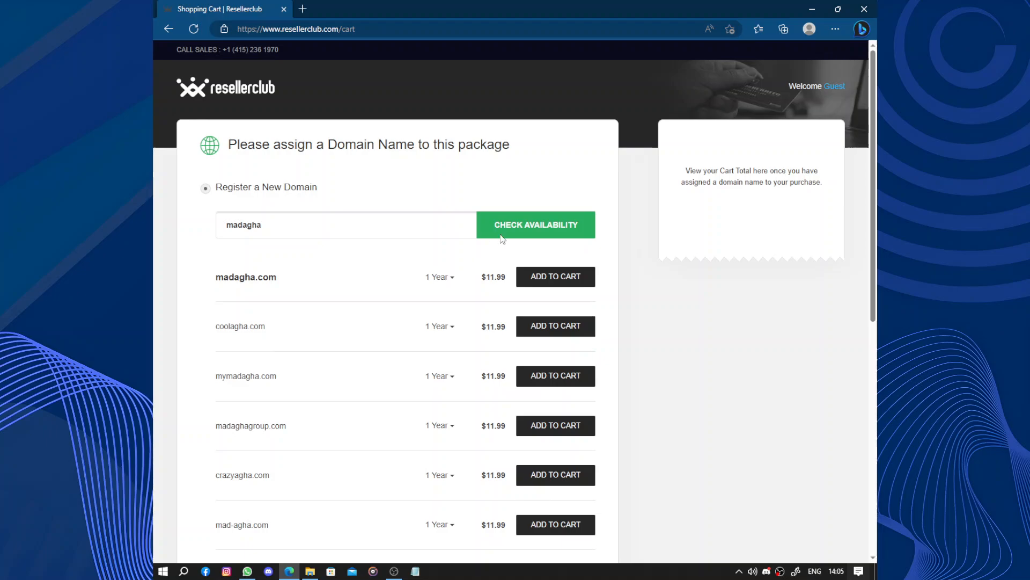
mouse_move(523, 238)
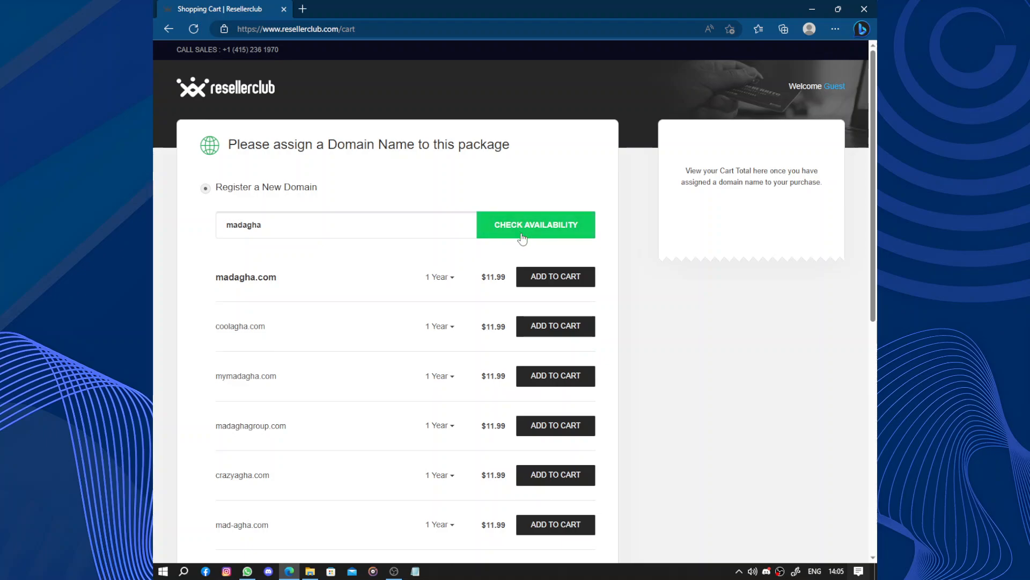
Try a 10-year term for madagha.com, set it back to 1 year and add it to the cart
click(439, 277)
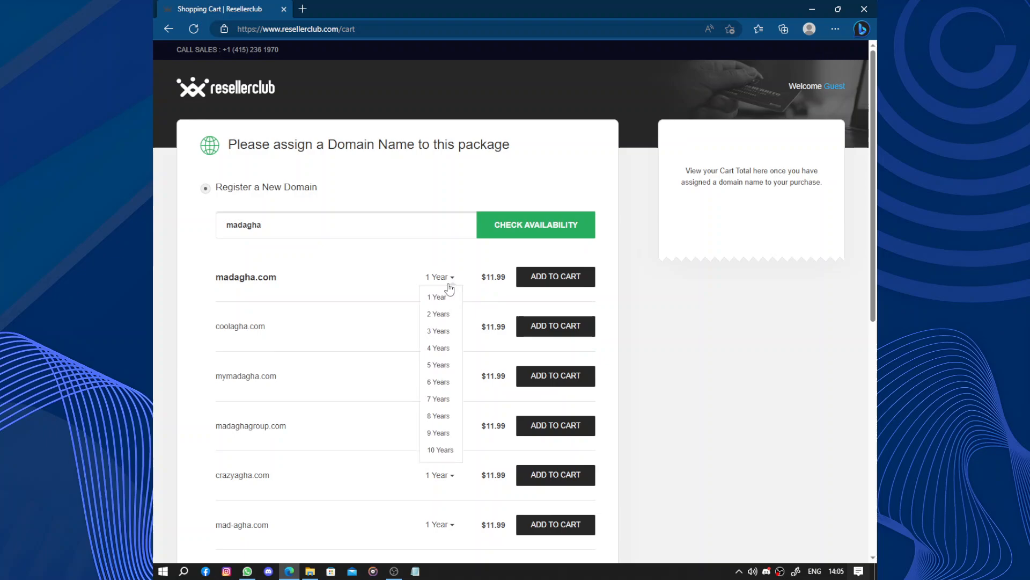
click(440, 450)
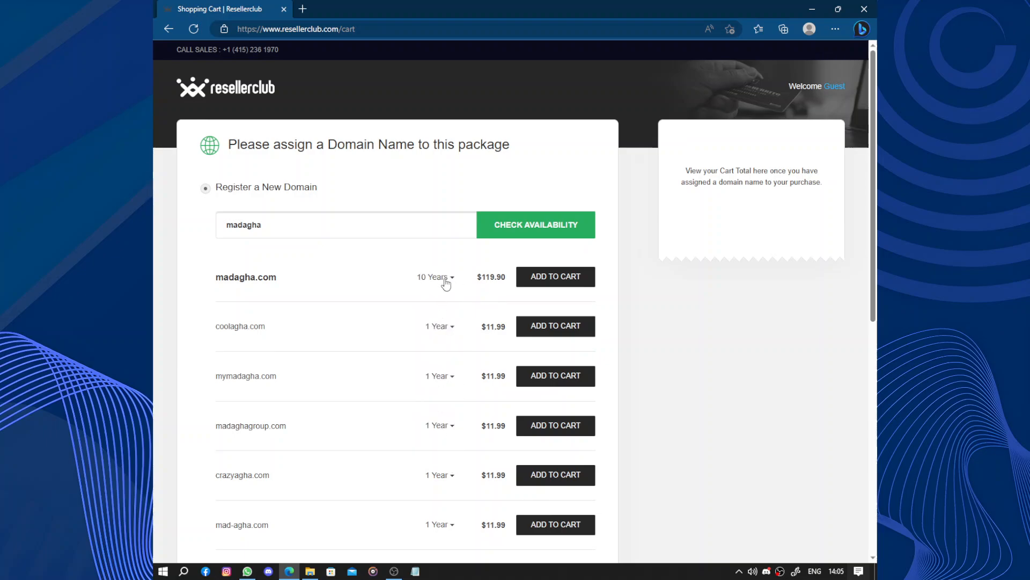
click(437, 277)
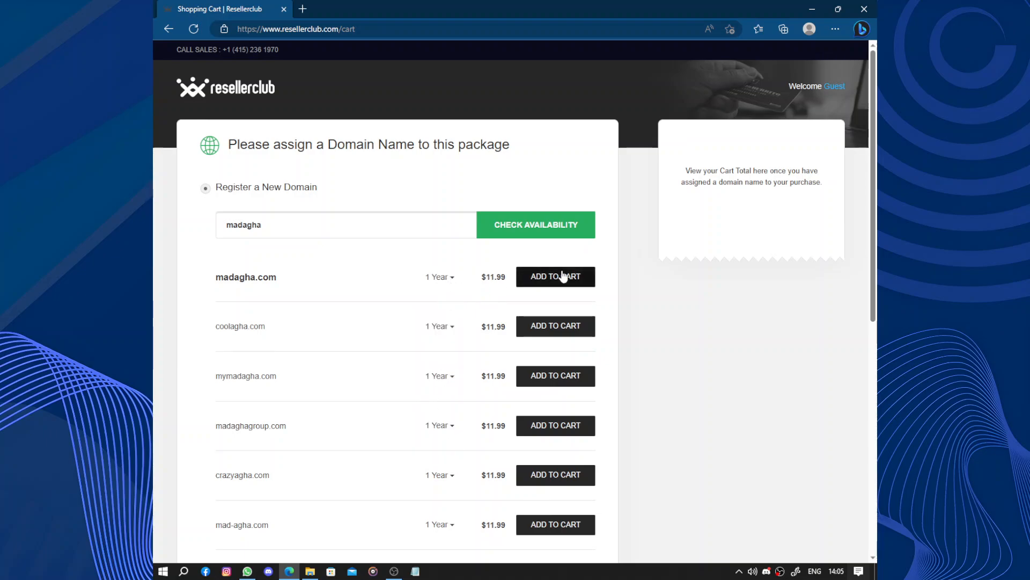
click(555, 275)
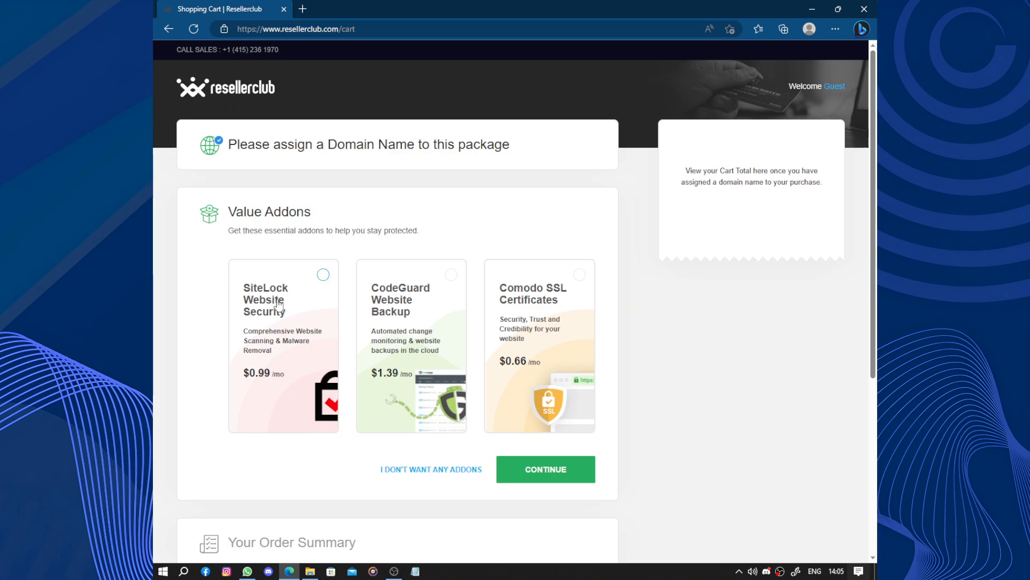
mouse_move(296, 320)
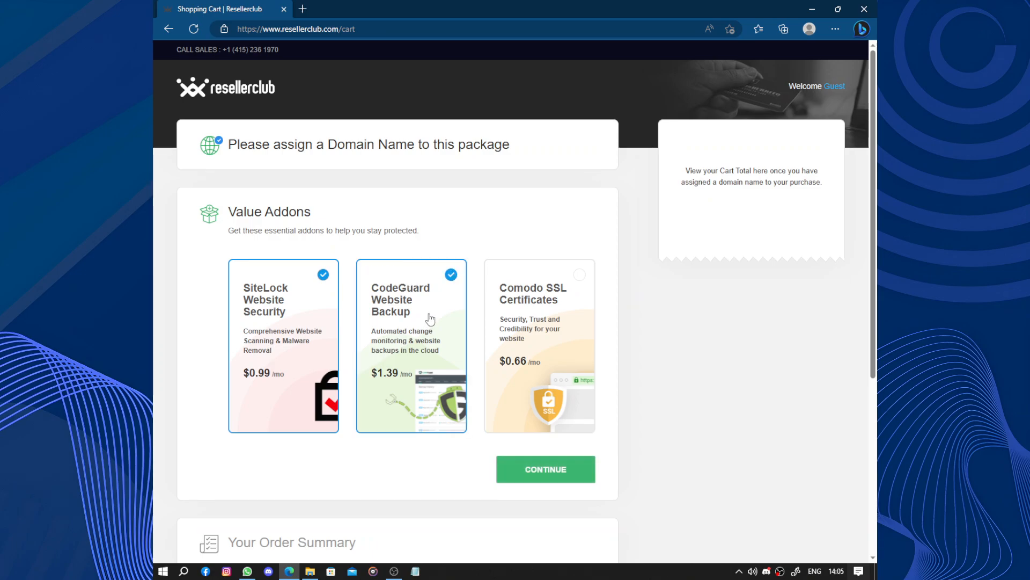
Add the Comodo SSL Certificates add-on alongside SiteLock and CodeGuard
click(580, 273)
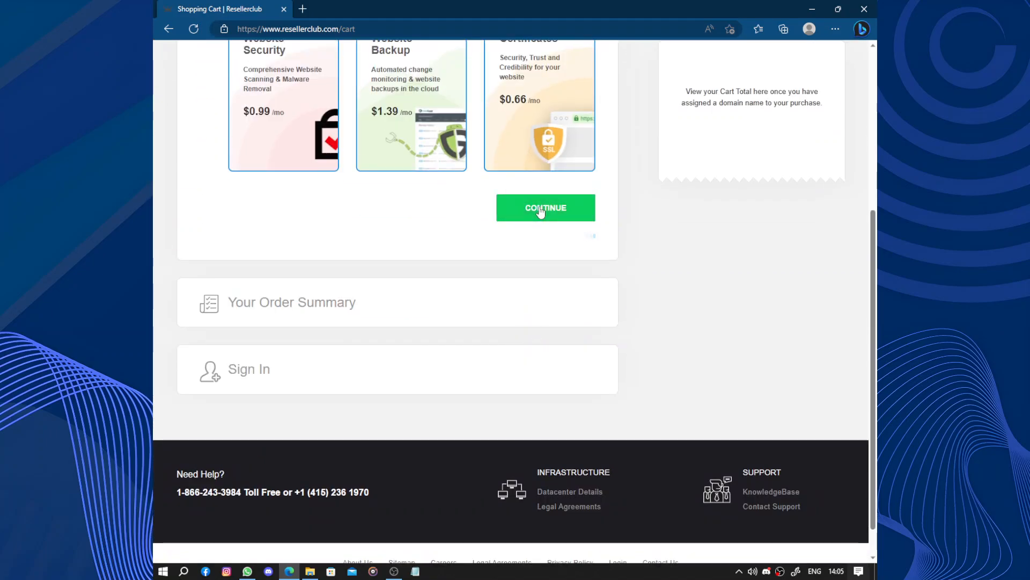
Move to the order summary and confirm the 3-year VPS term and the Acronis backup billing period
click(545, 207)
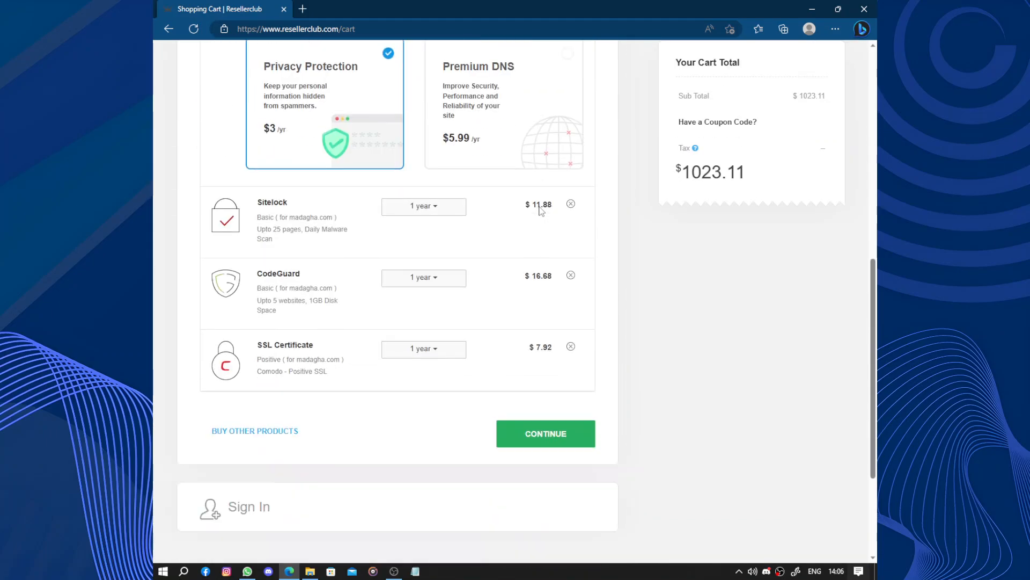
scroll(up, 3)
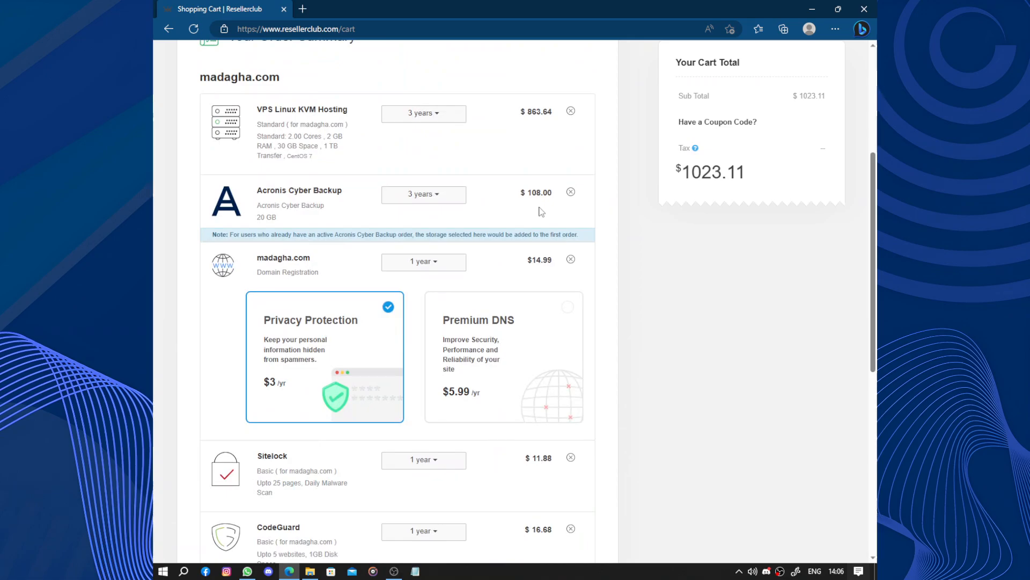
mouse_move(431, 121)
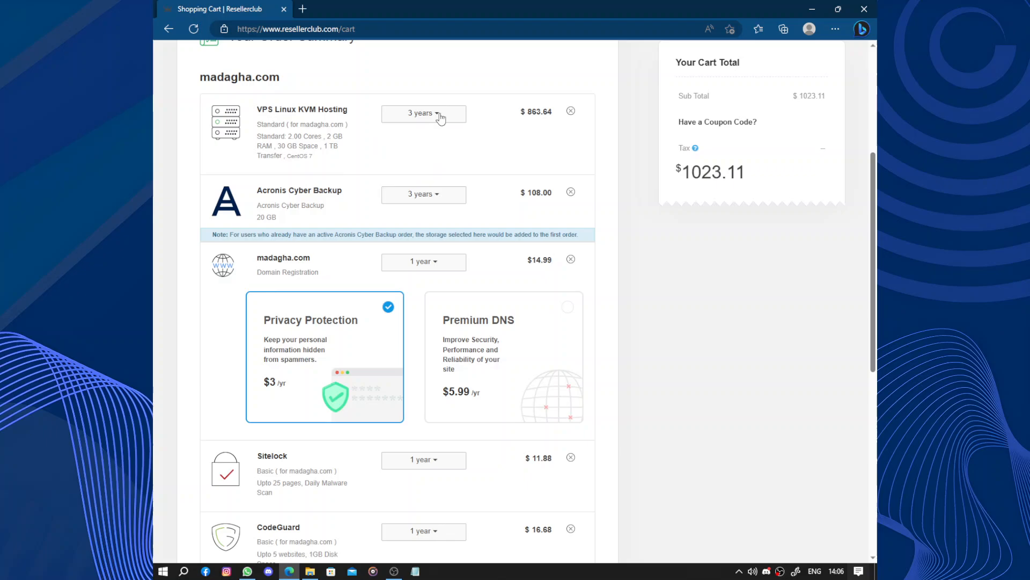
click(423, 113)
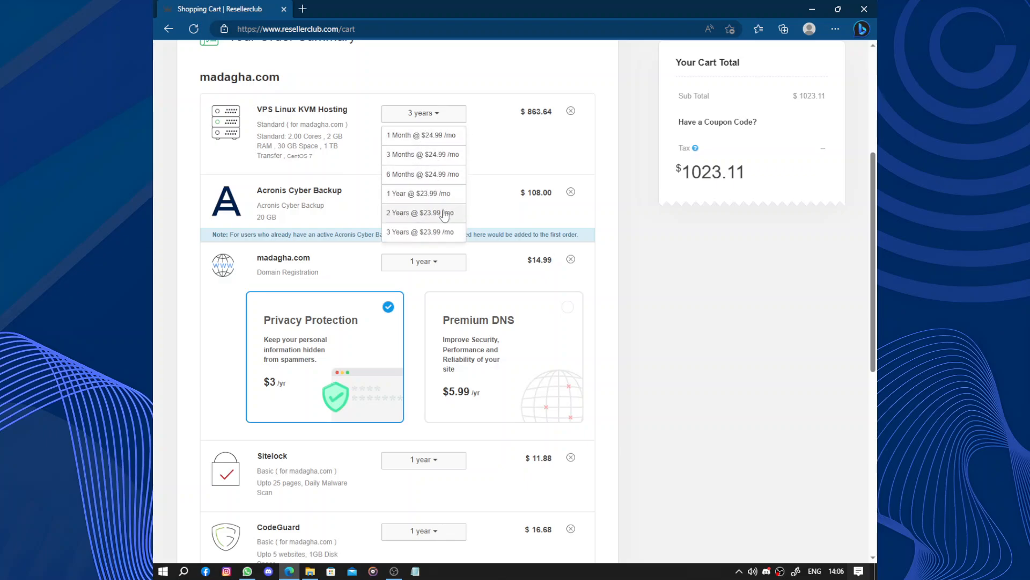
click(422, 232)
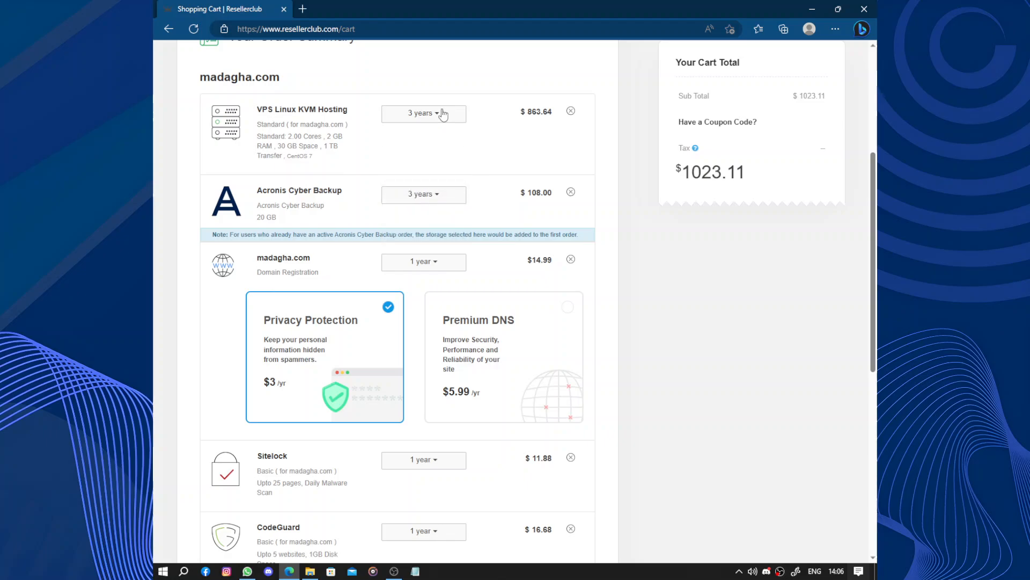
click(423, 193)
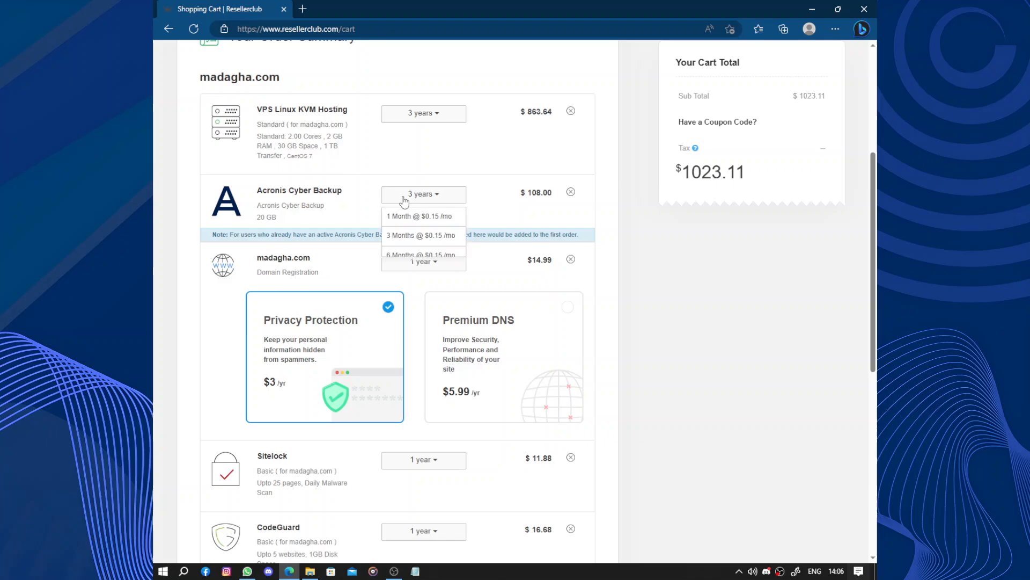
Add Premium DNS for madagha.com, bringing the total to $1029.10, and continue to account sign-up
scroll(down, 3)
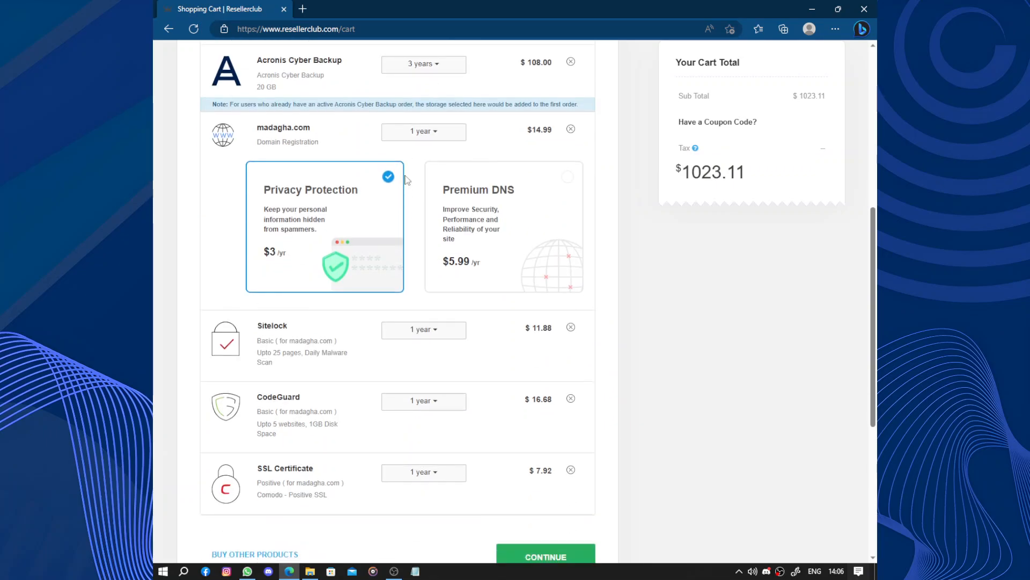
mouse_move(487, 211)
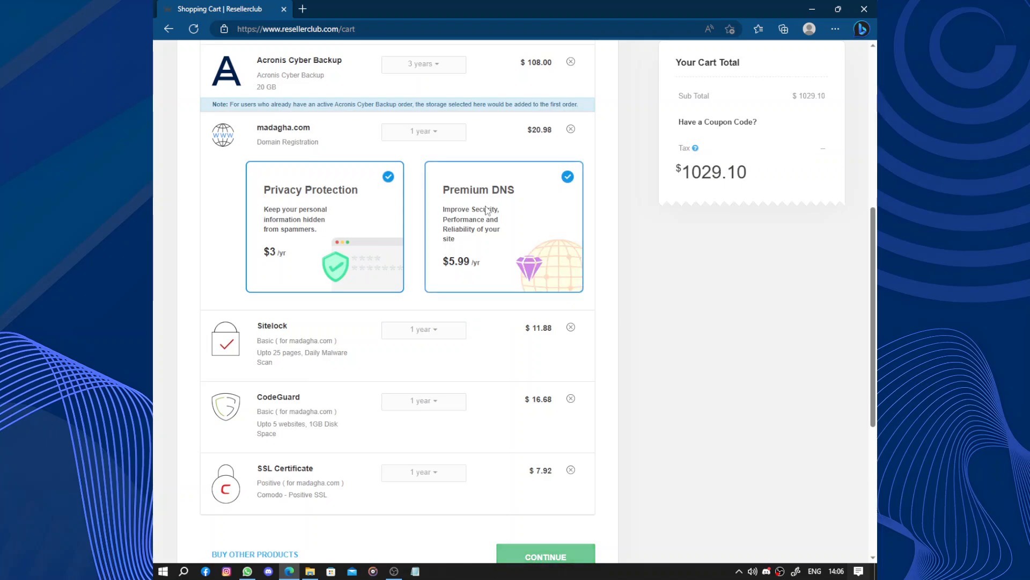
scroll(down, 3)
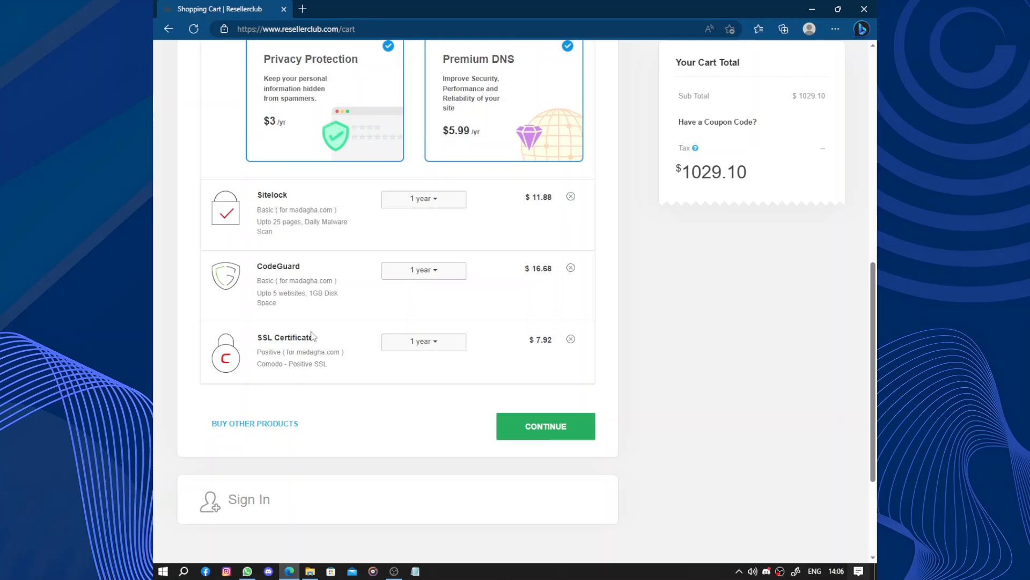
scroll(down, 3)
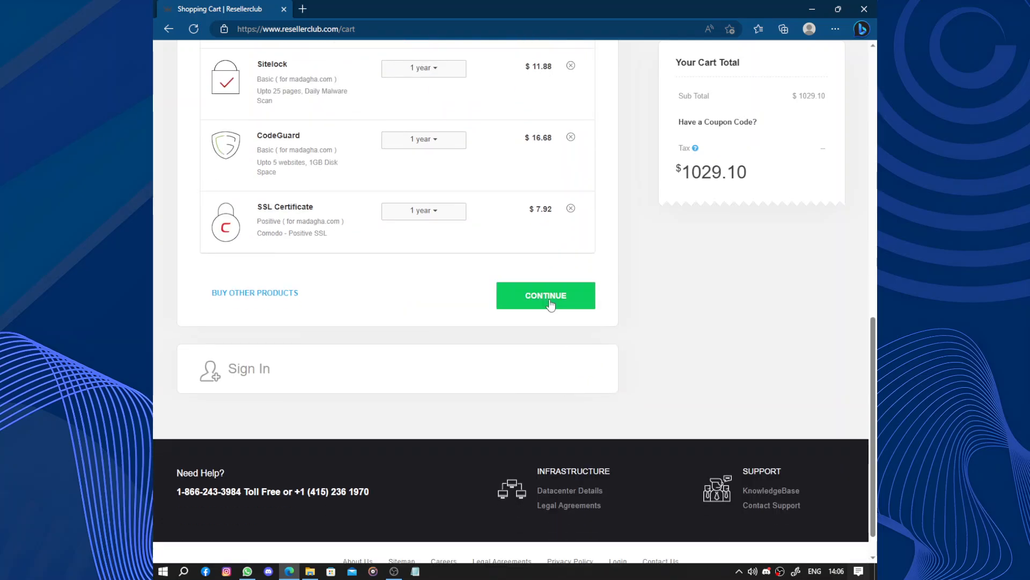
click(545, 295)
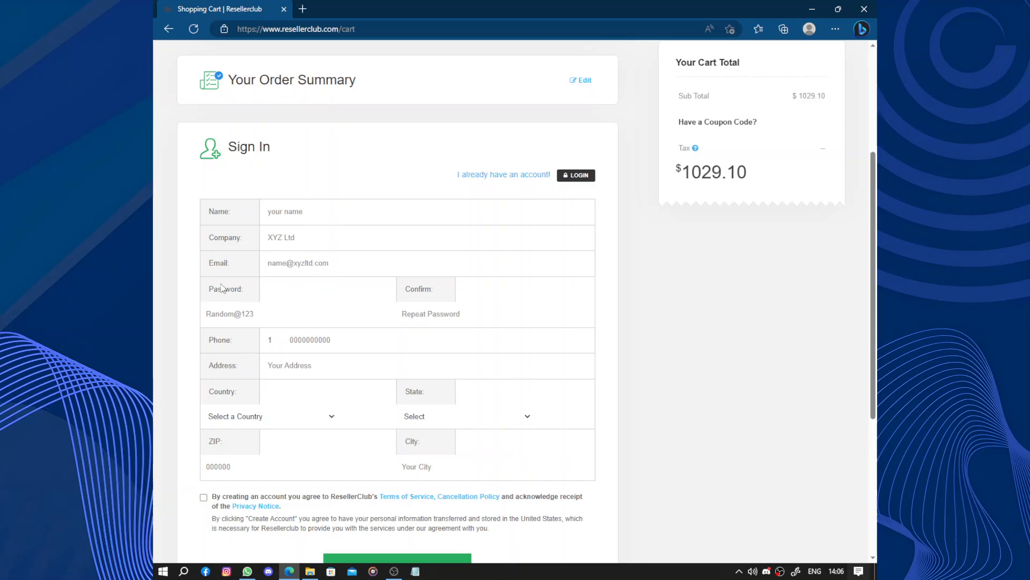
mouse_move(477, 287)
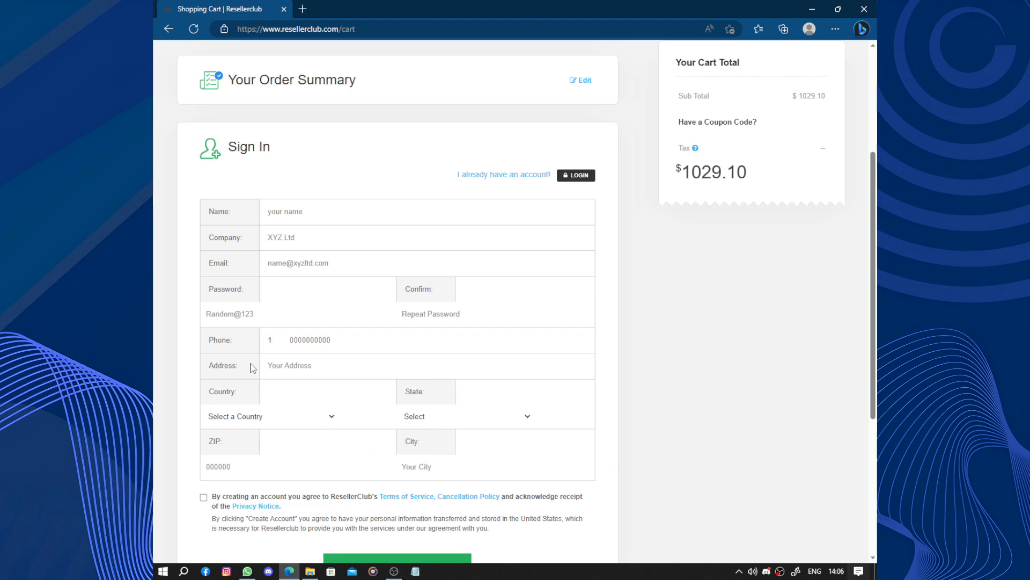
mouse_move(271, 386)
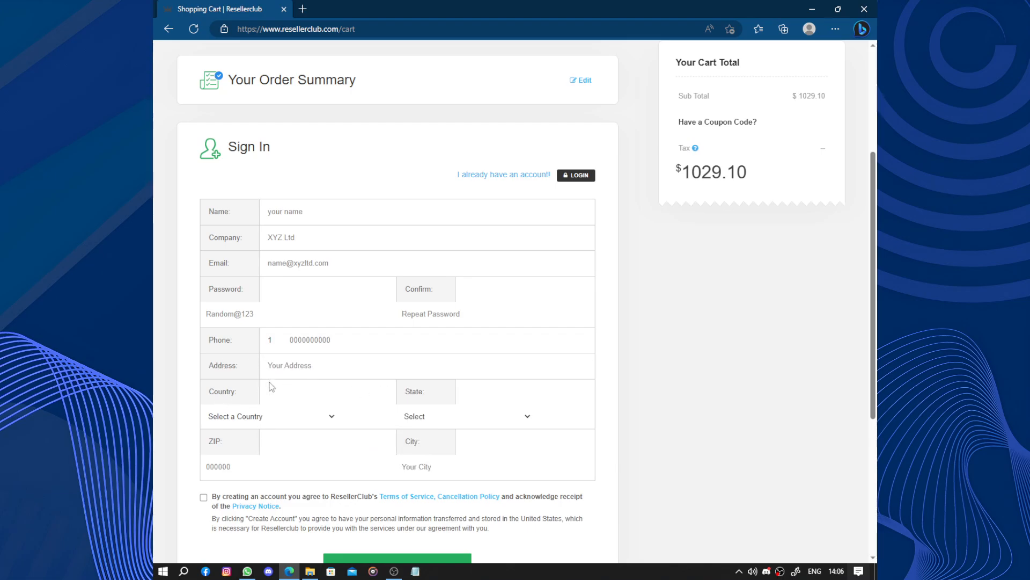
mouse_move(309, 413)
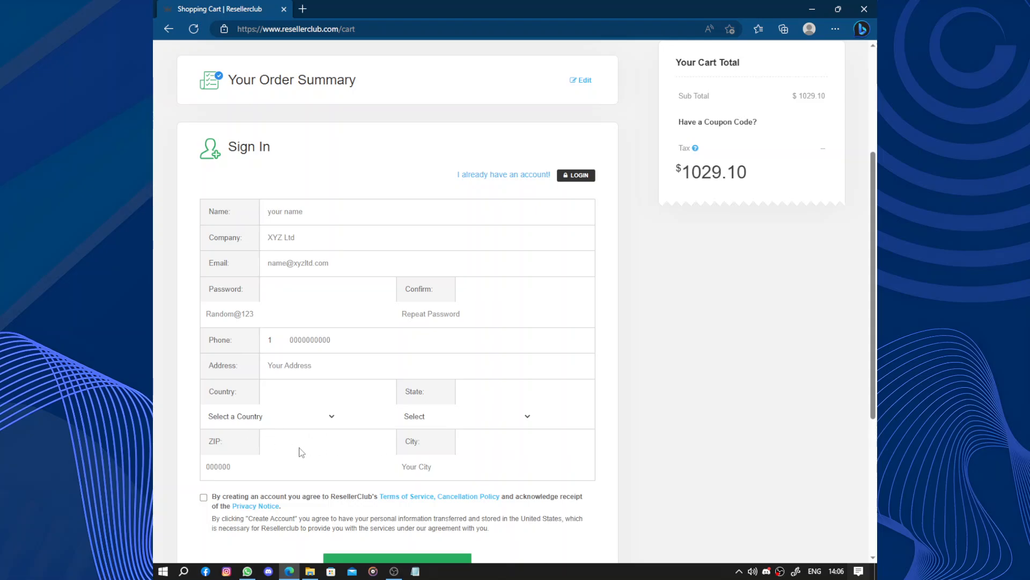
Tick the agreement to ResellerClub's Terms of Service, cancellation policy and Privacy Notice
scroll(down, 3)
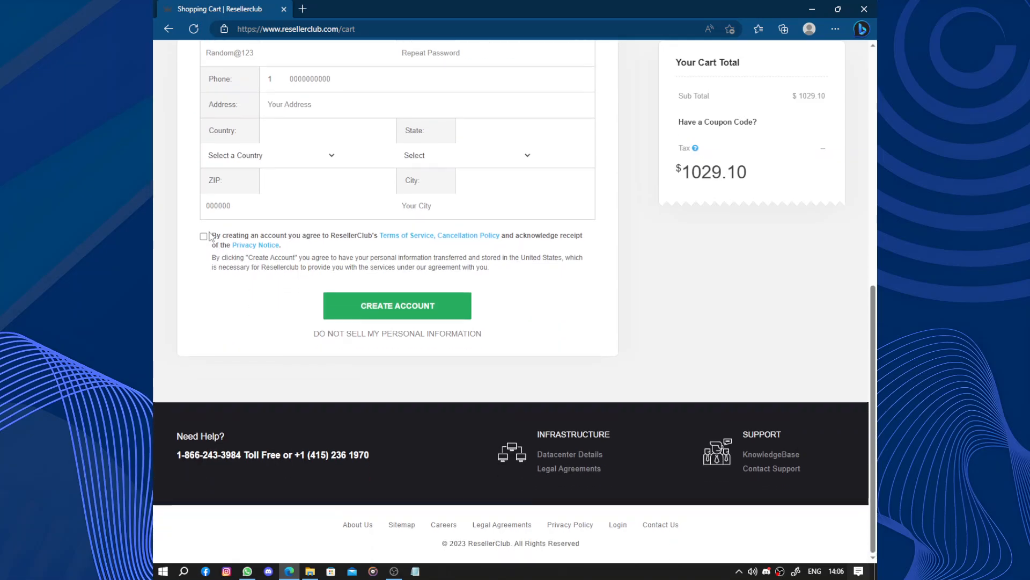
click(204, 236)
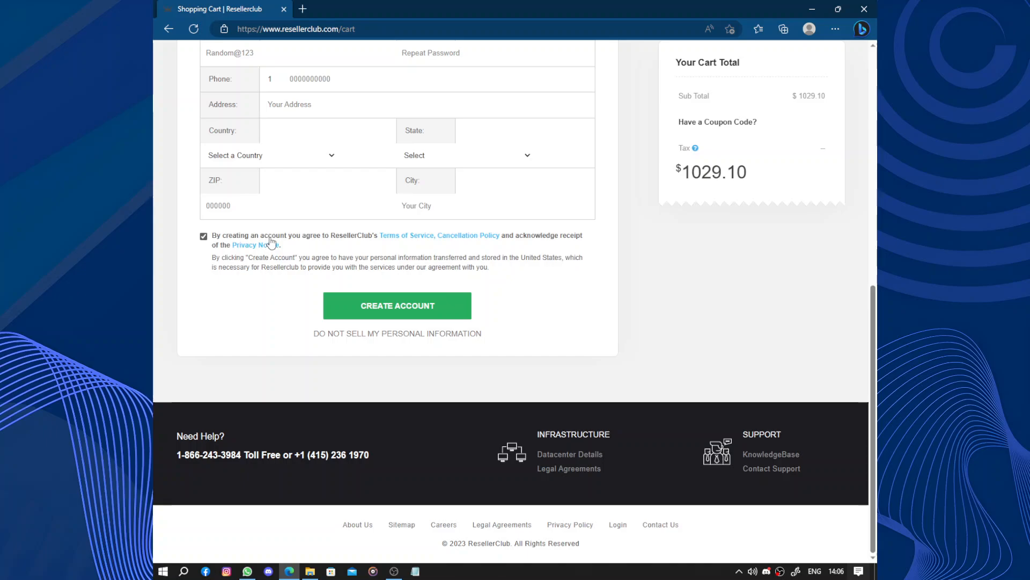
mouse_move(439, 247)
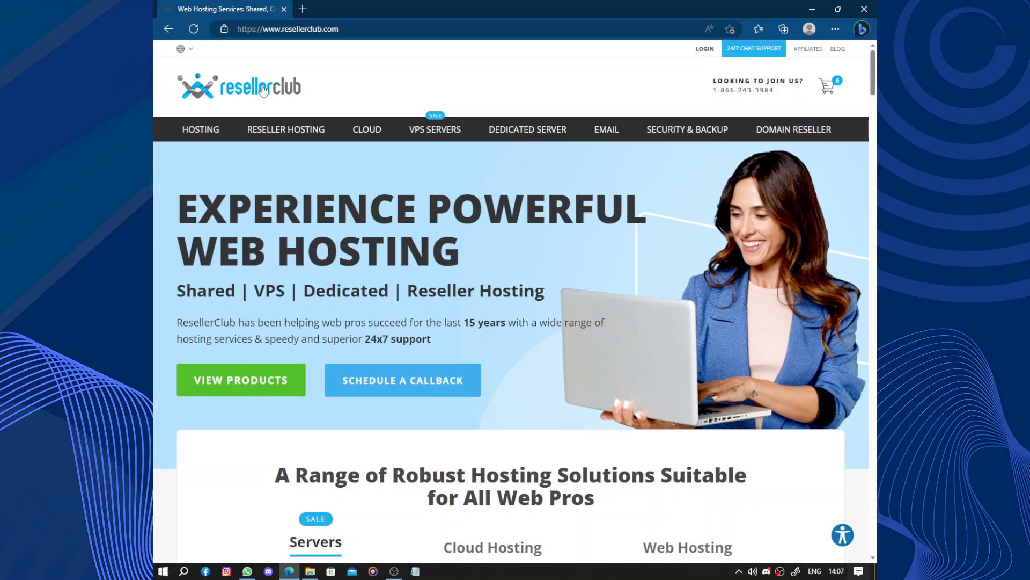
mouse_move(404, 109)
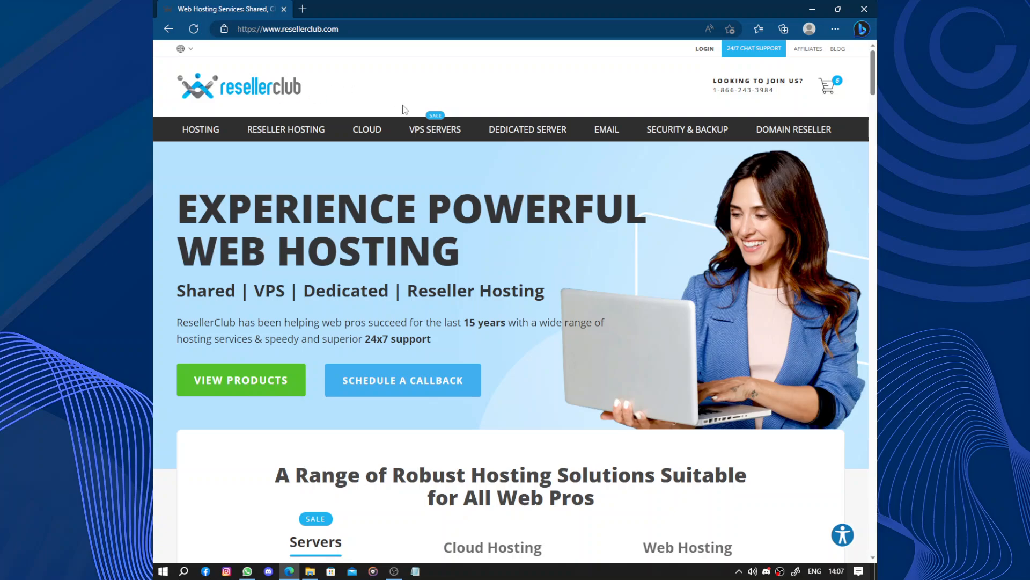
mouse_move(361, 107)
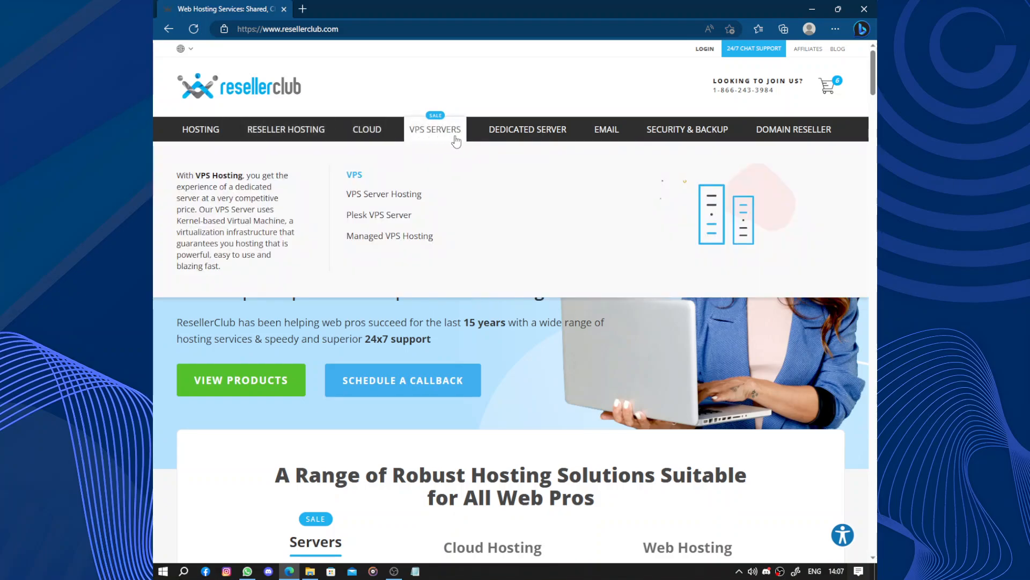
mouse_move(527, 129)
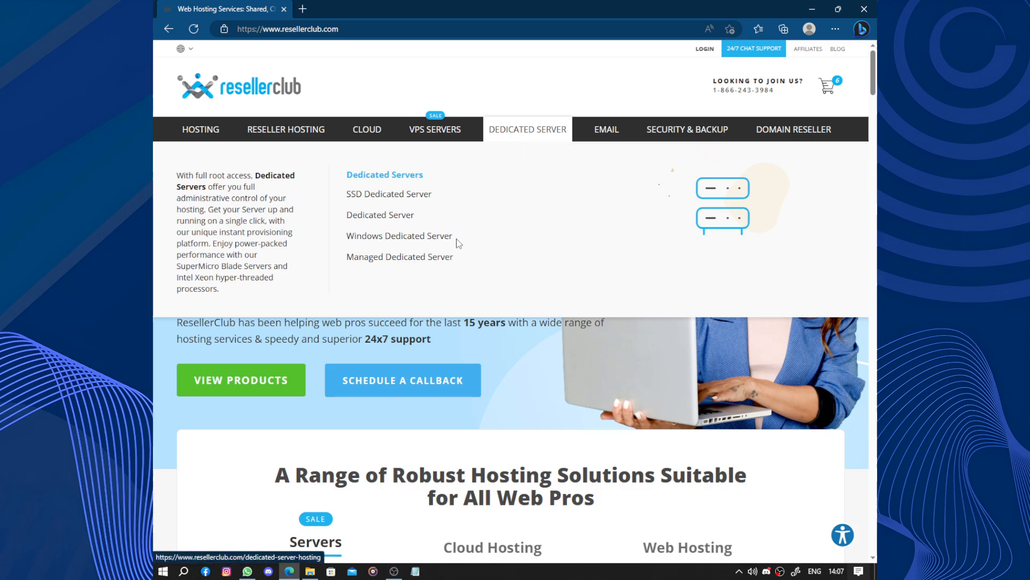
Scroll down the homepage toward the VPS and Dedicated Server offerings
scroll(down, 3)
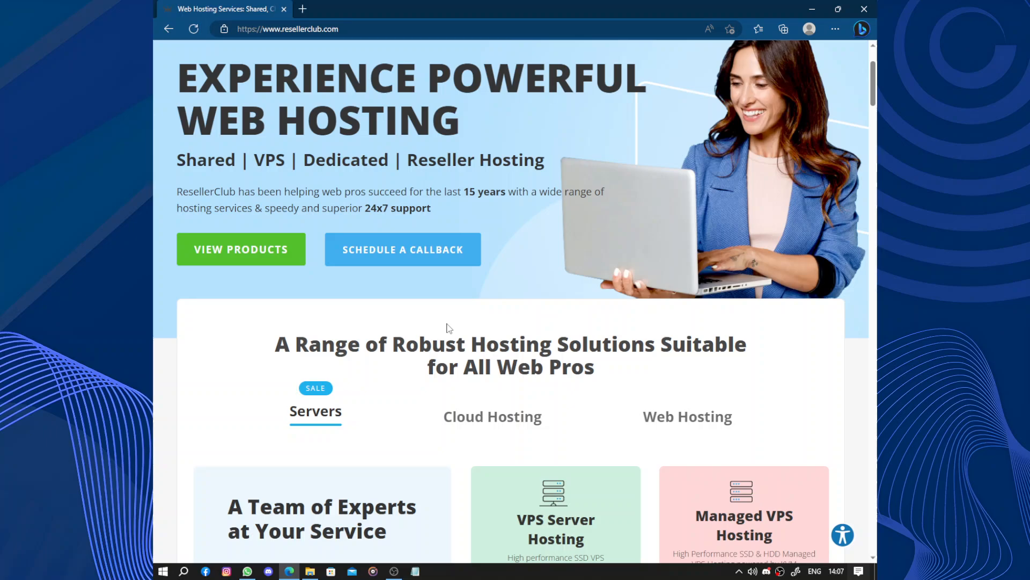
scroll(down, 3)
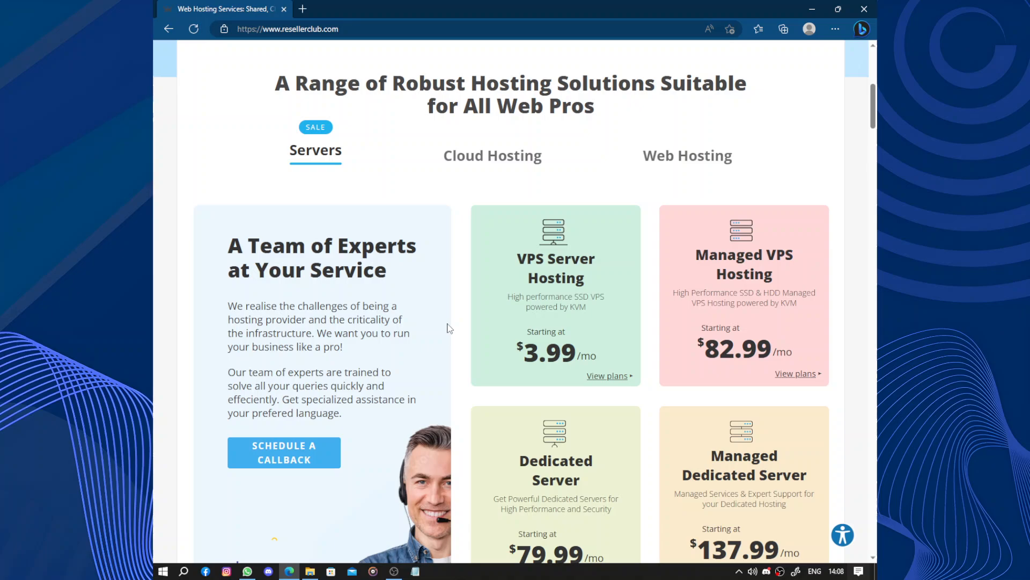
scroll(down, 3)
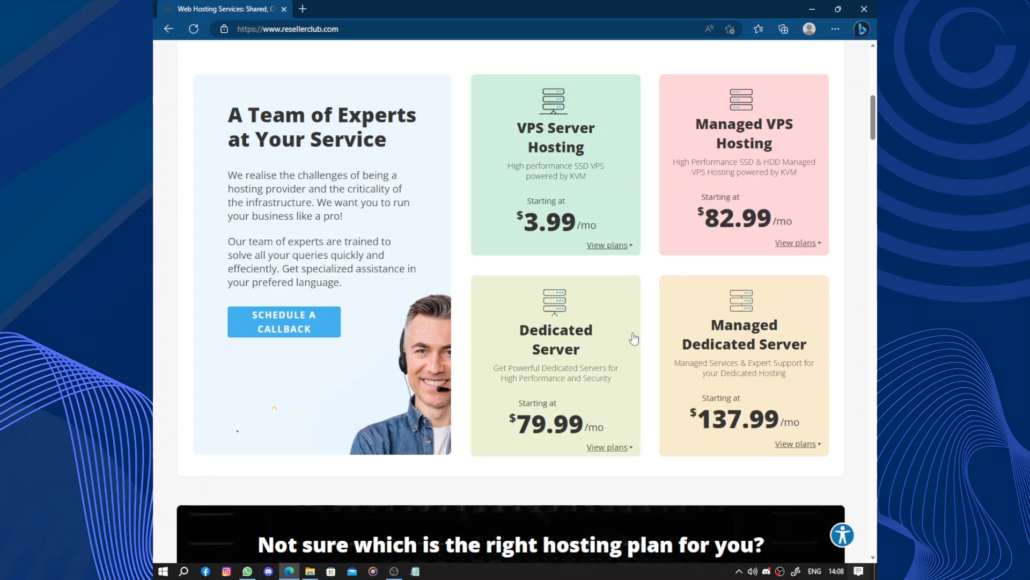
scroll(down, 3)
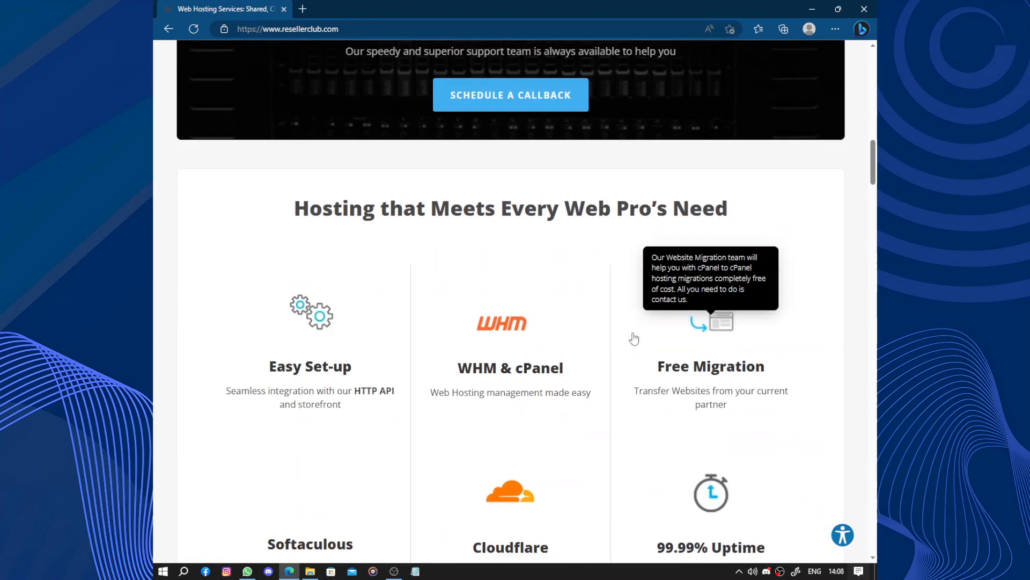
scroll(down, 3)
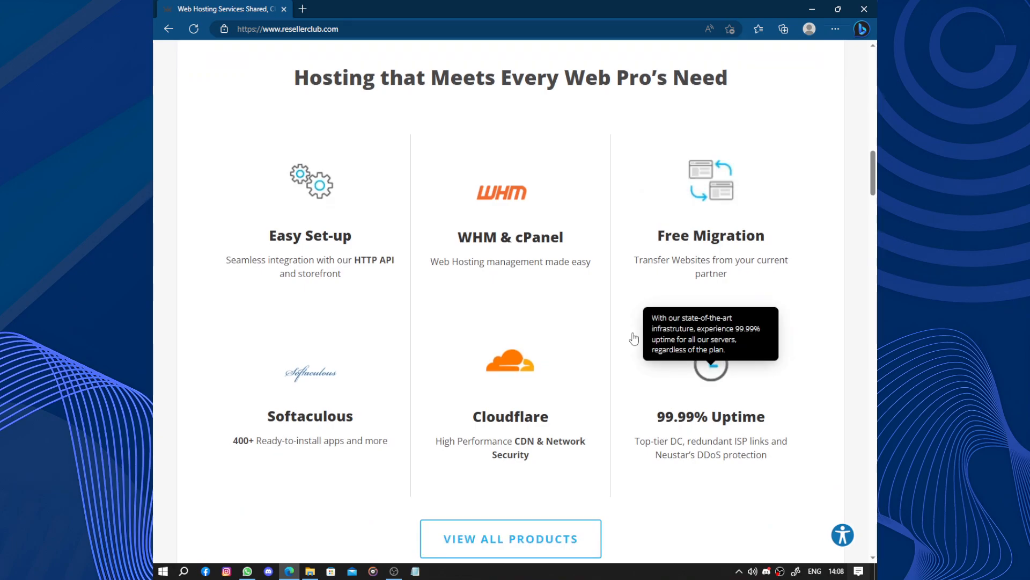
mouse_move(666, 405)
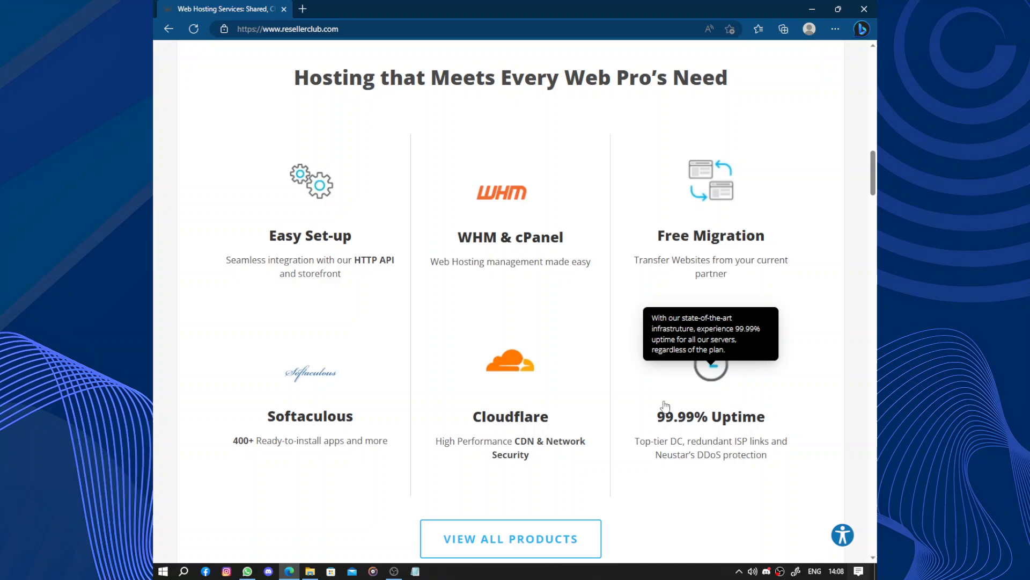
mouse_move(712, 572)
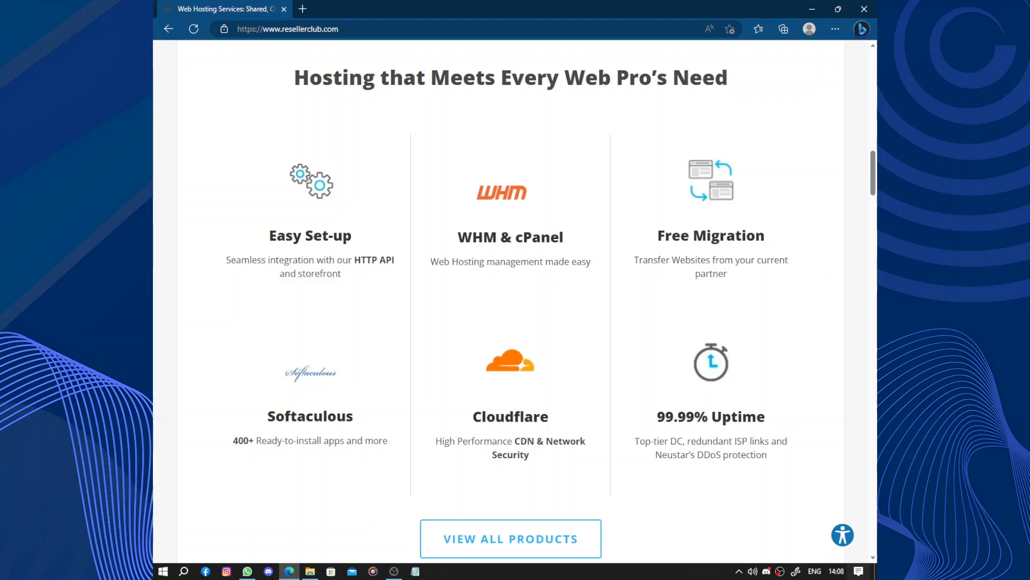
scroll(down, 3)
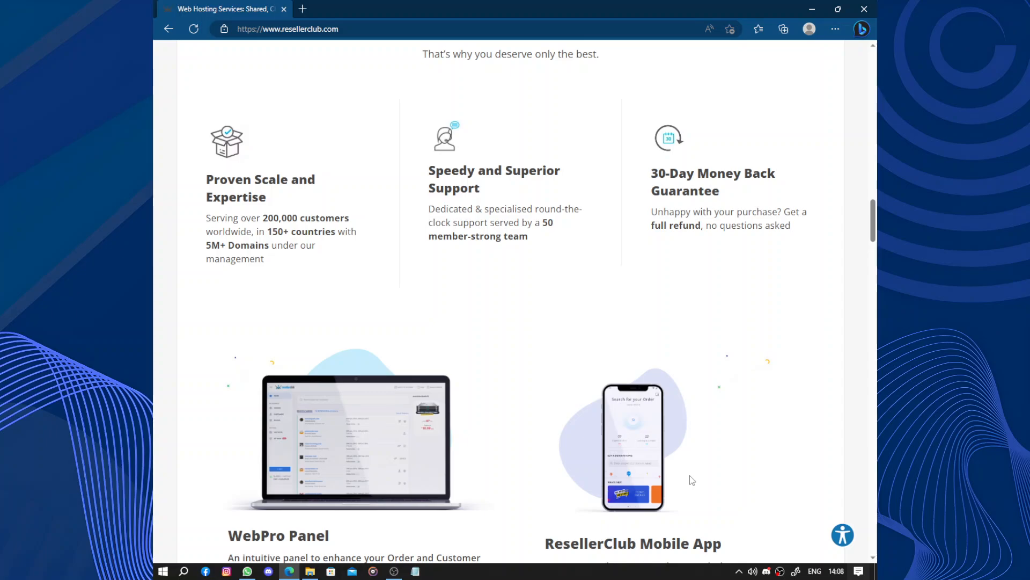
mouse_move(497, 424)
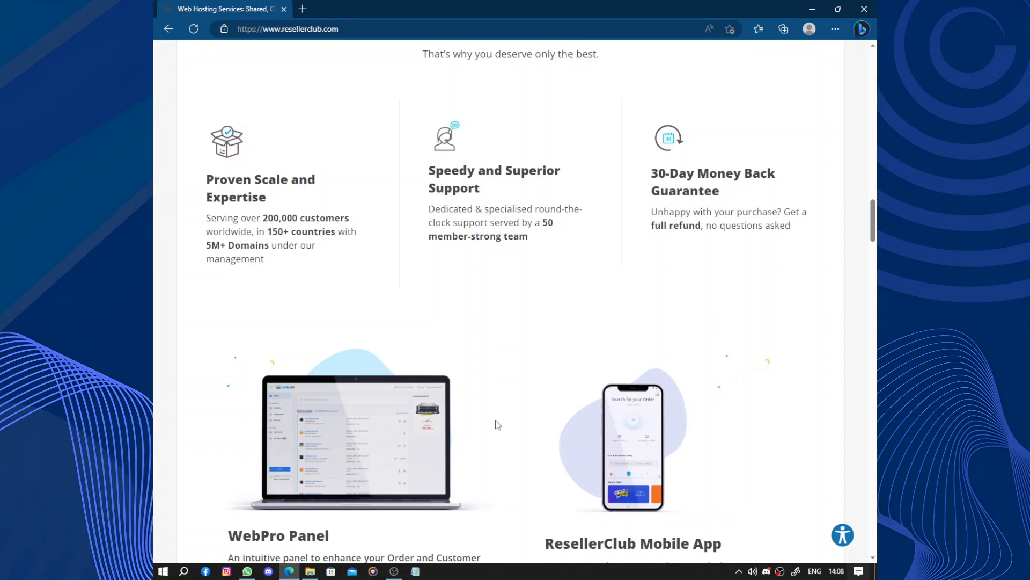
scroll(down, 3)
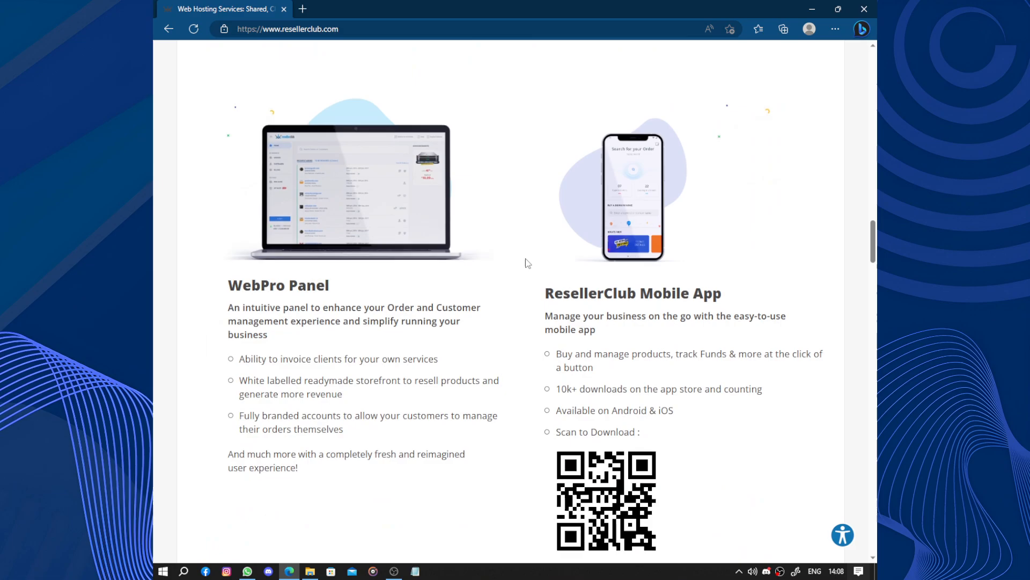
scroll(down, 3)
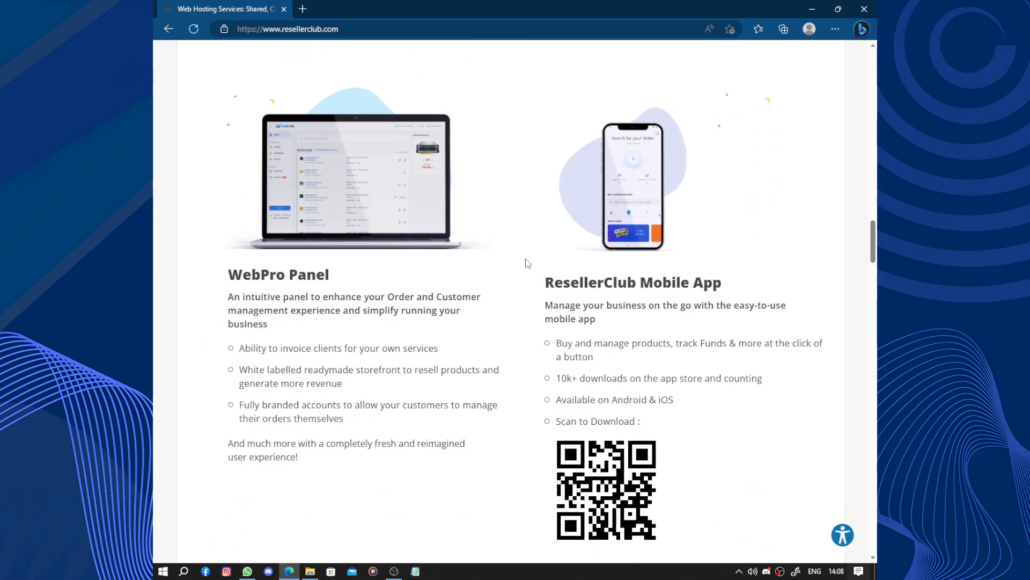
scroll(down, 3)
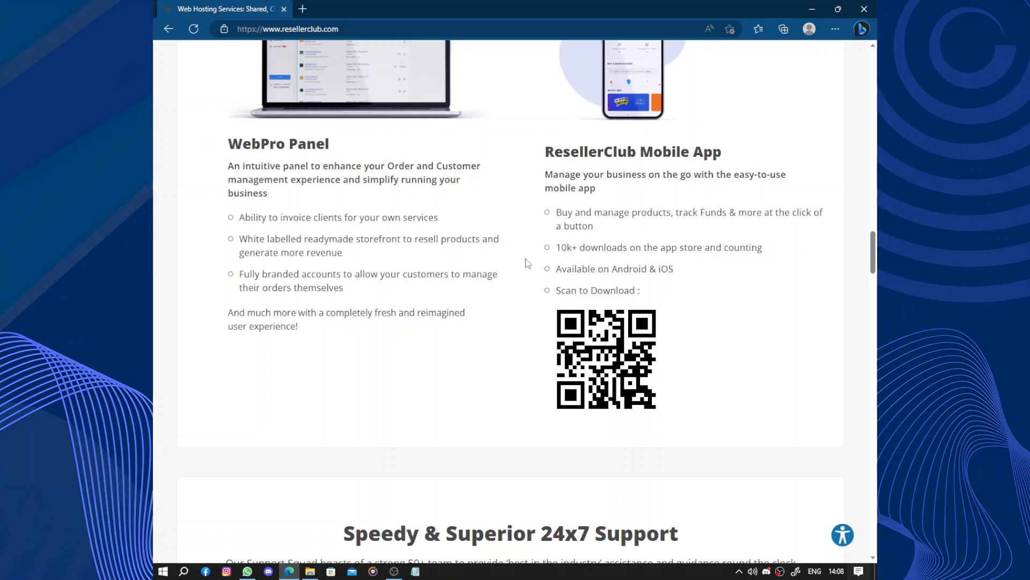
scroll(down, 3)
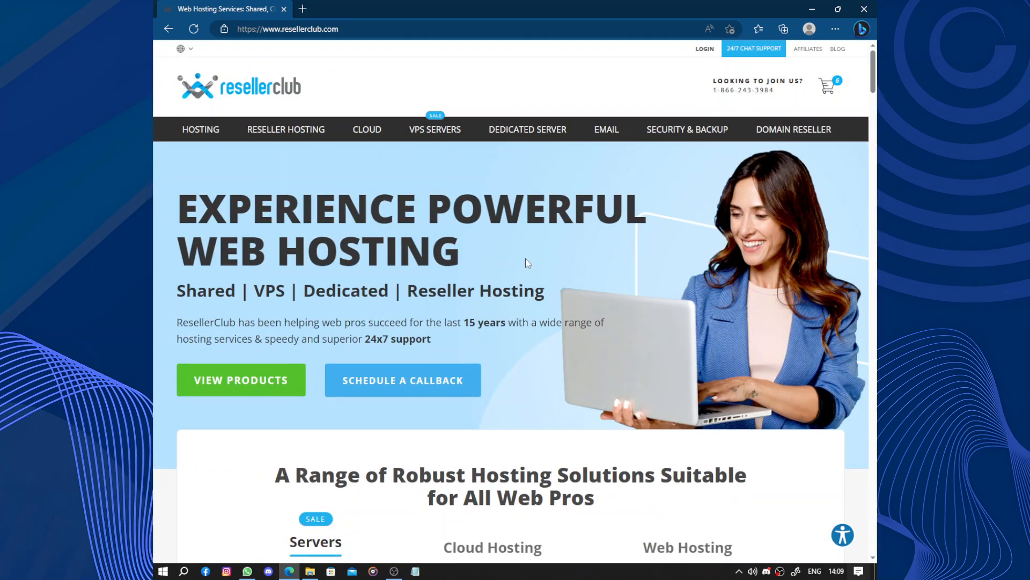
scroll(down, 3)
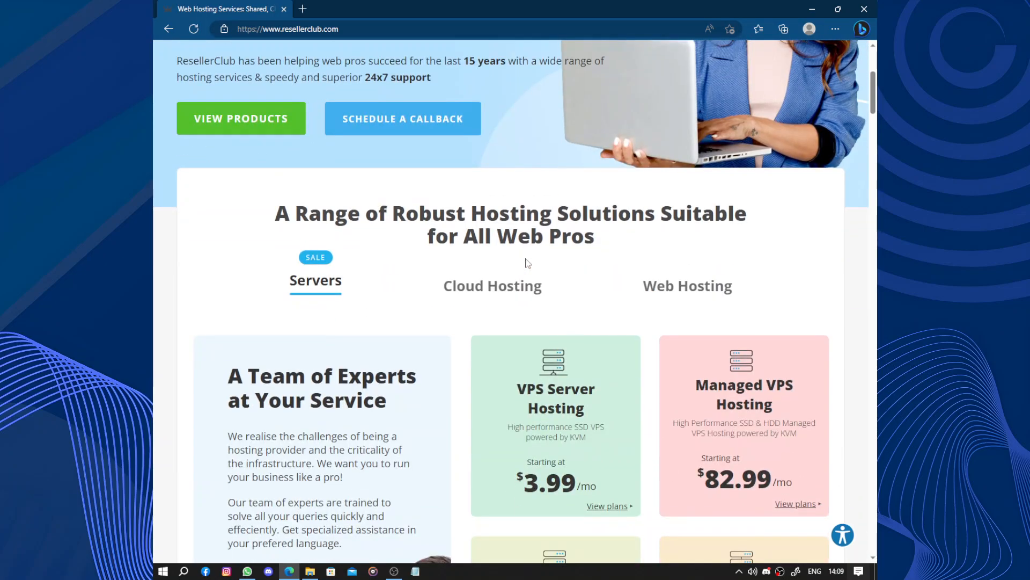
scroll(up, 3)
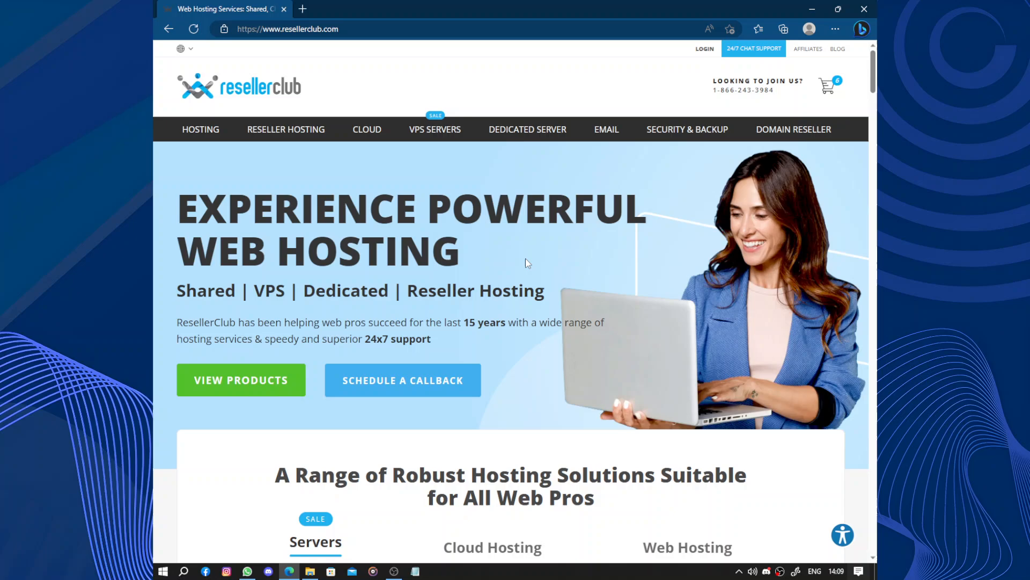
mouse_move(529, 267)
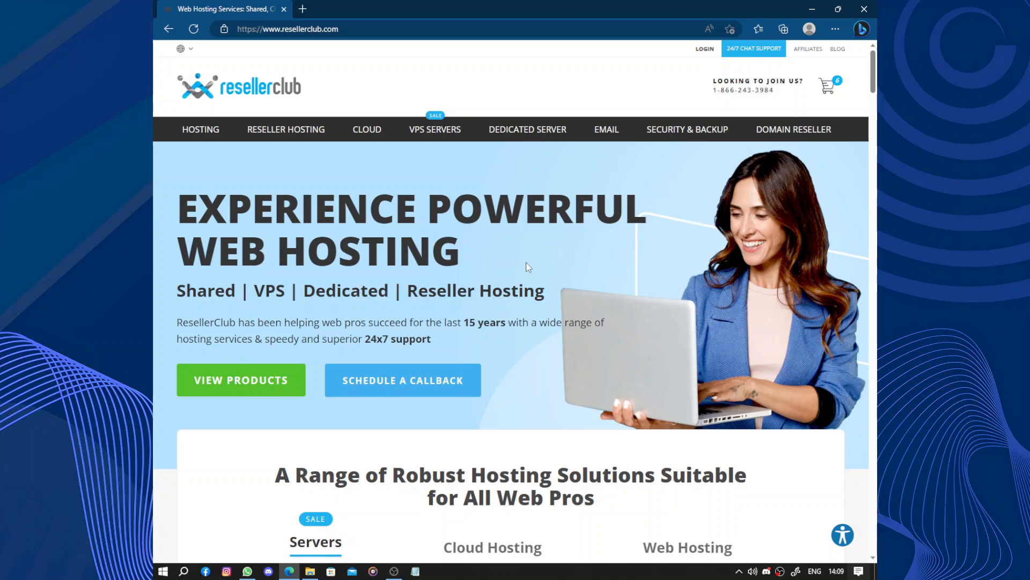
mouse_move(494, 310)
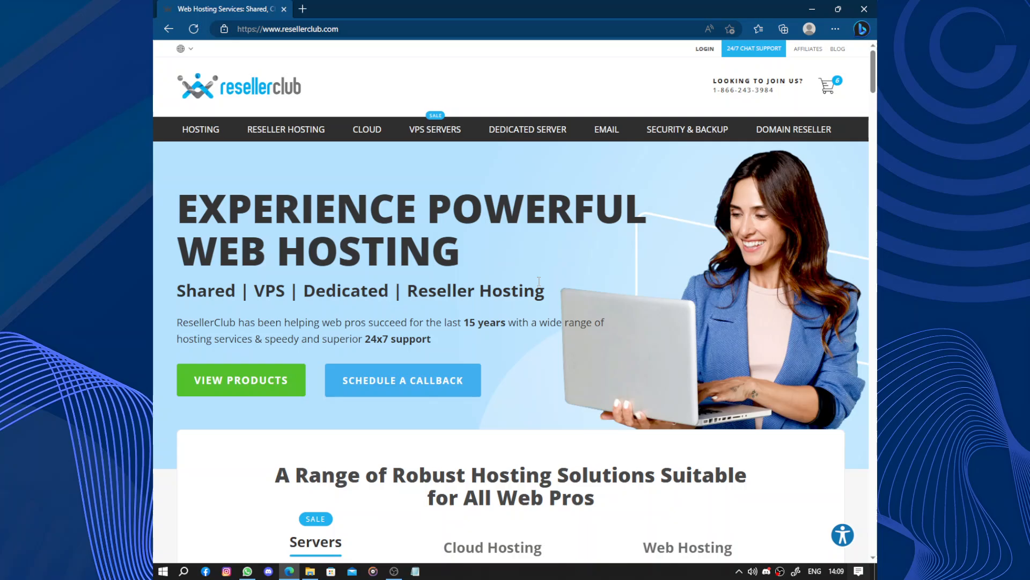
scroll(down, 3)
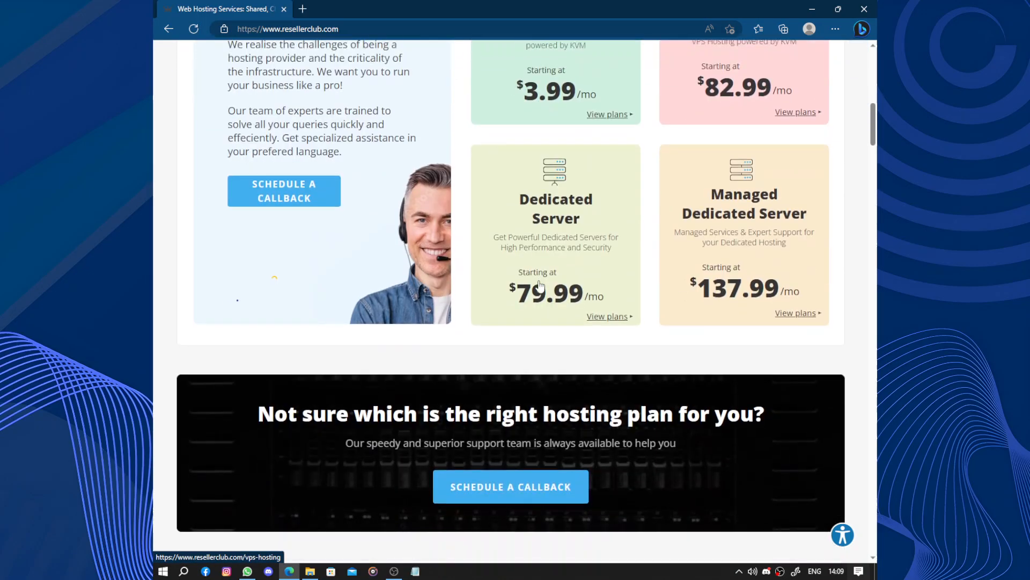
scroll(up, 3)
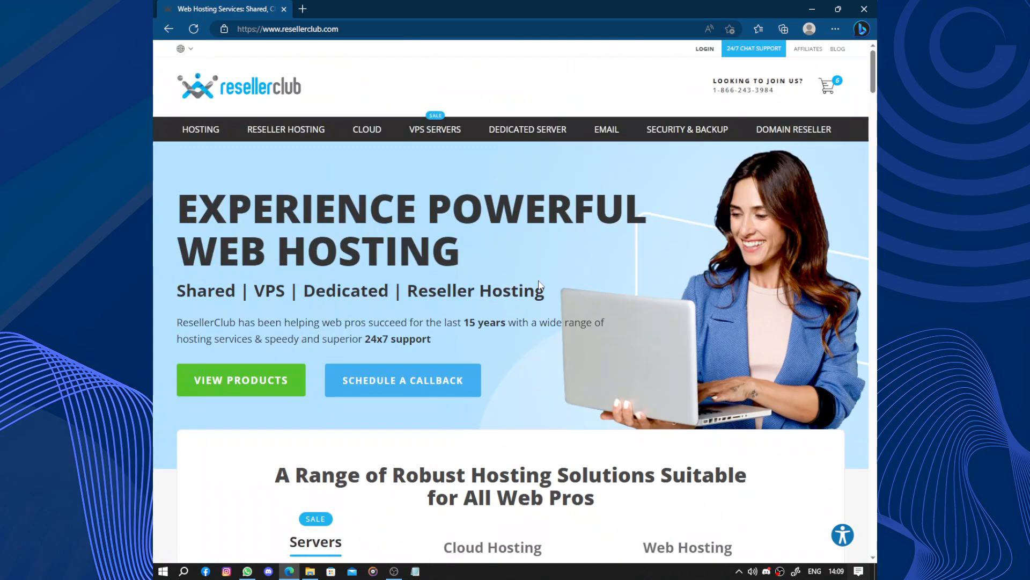